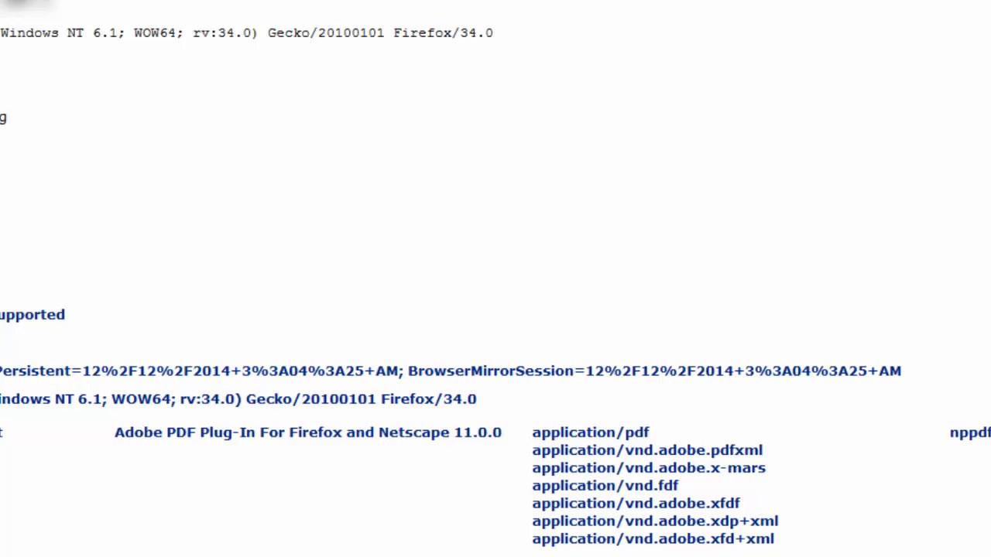
Review the browser details, highlighting the Adobe Acrobat plugin and the platform, browser and speed info.
scroll(up, 3)
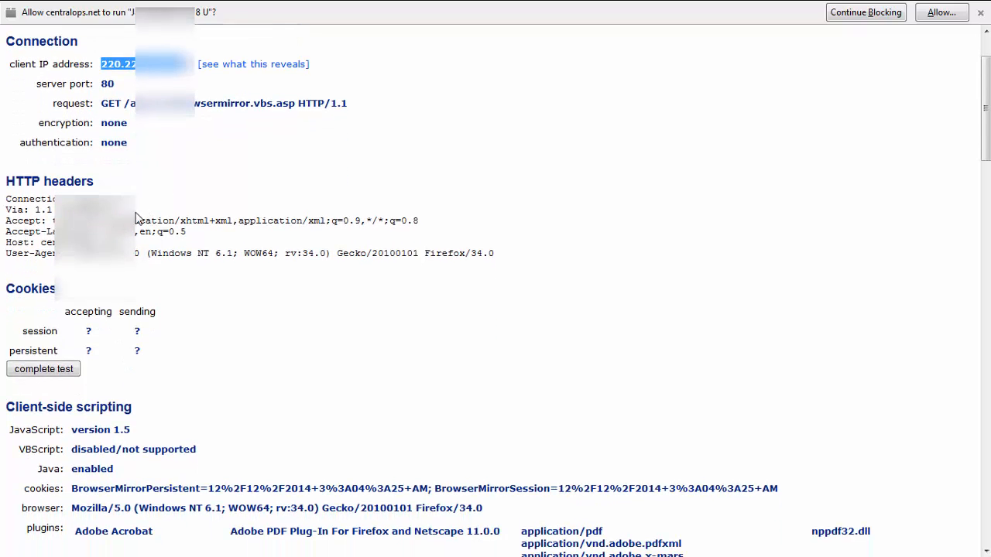
mouse_move(136, 219)
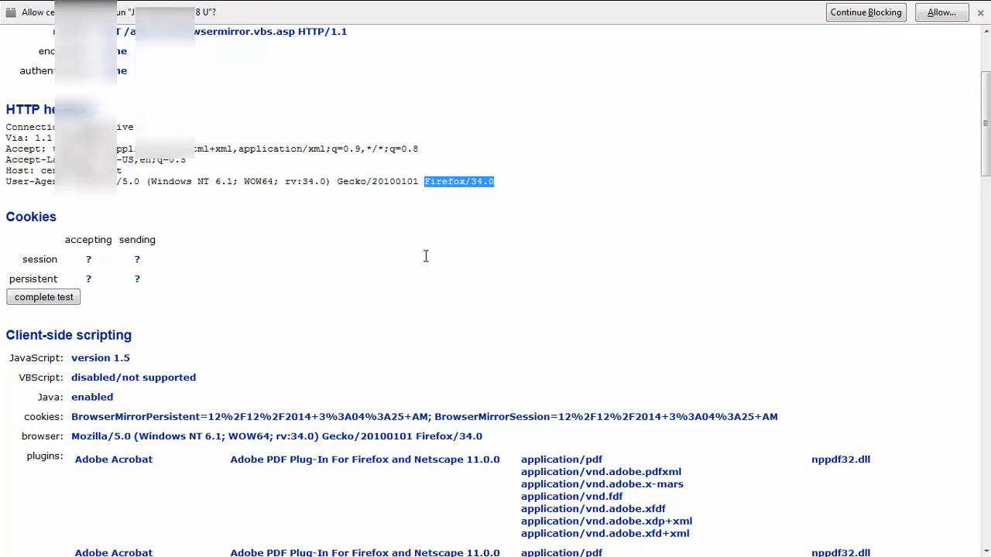
scroll(down, 3)
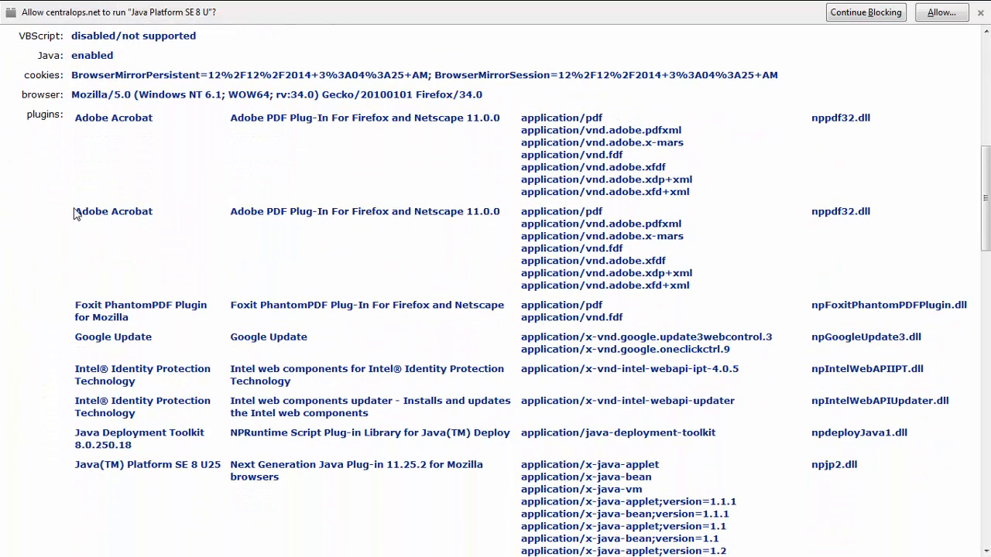
double_click(113, 210)
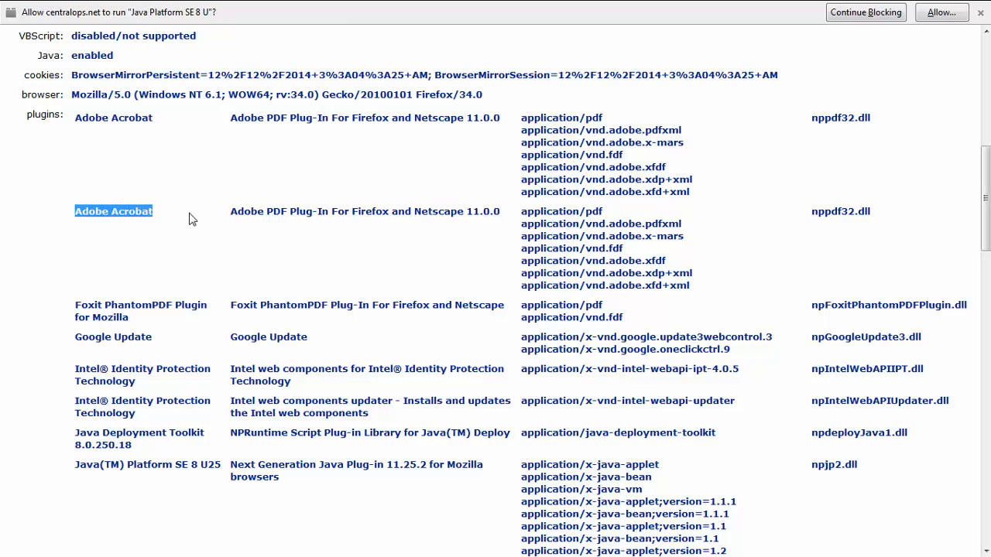
mouse_move(186, 238)
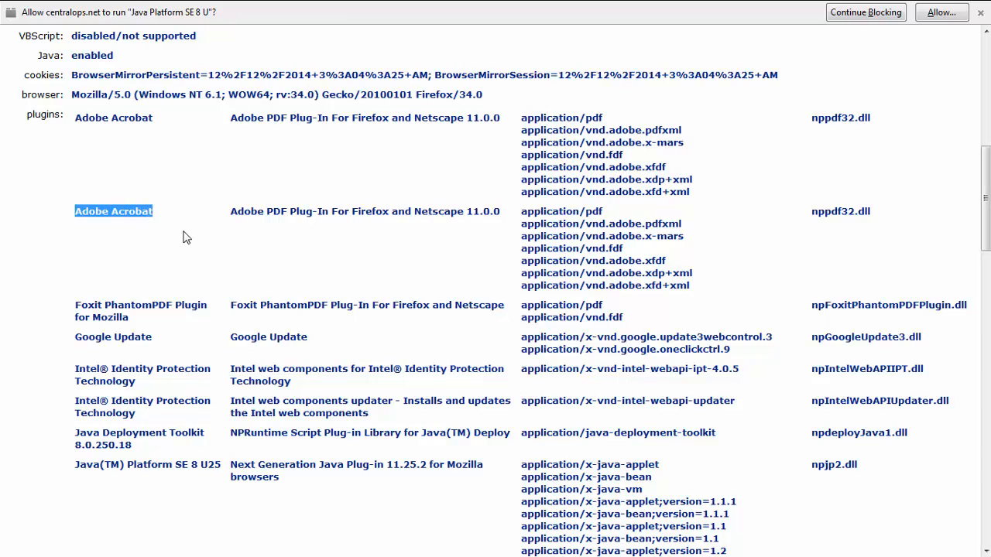
scroll(down, 3)
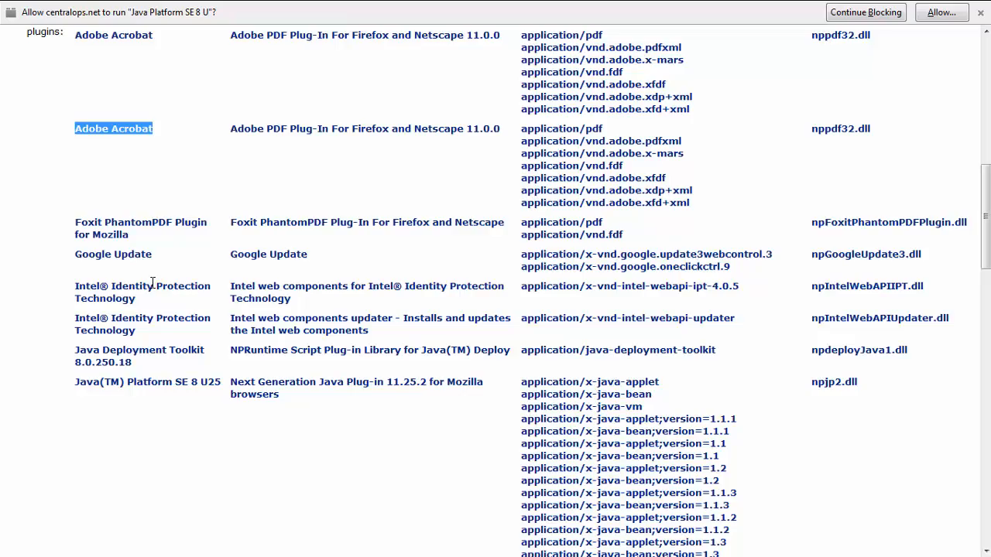
scroll(down, 3)
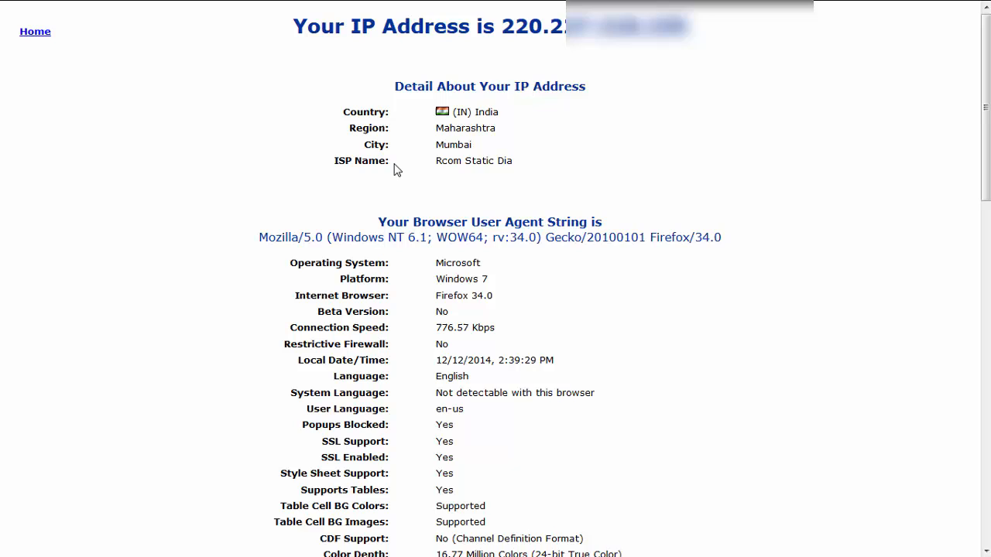
mouse_move(451, 279)
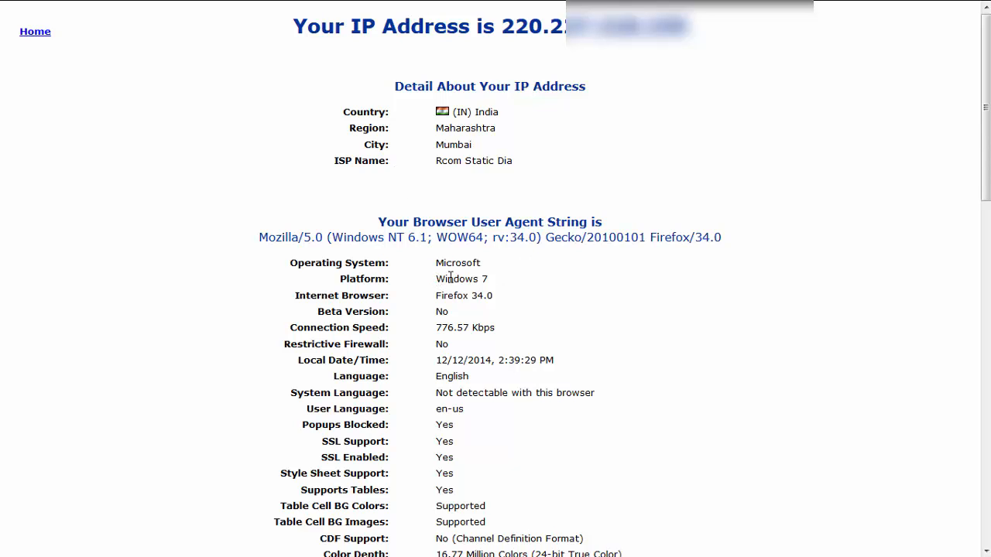
drag(436, 279, 492, 328)
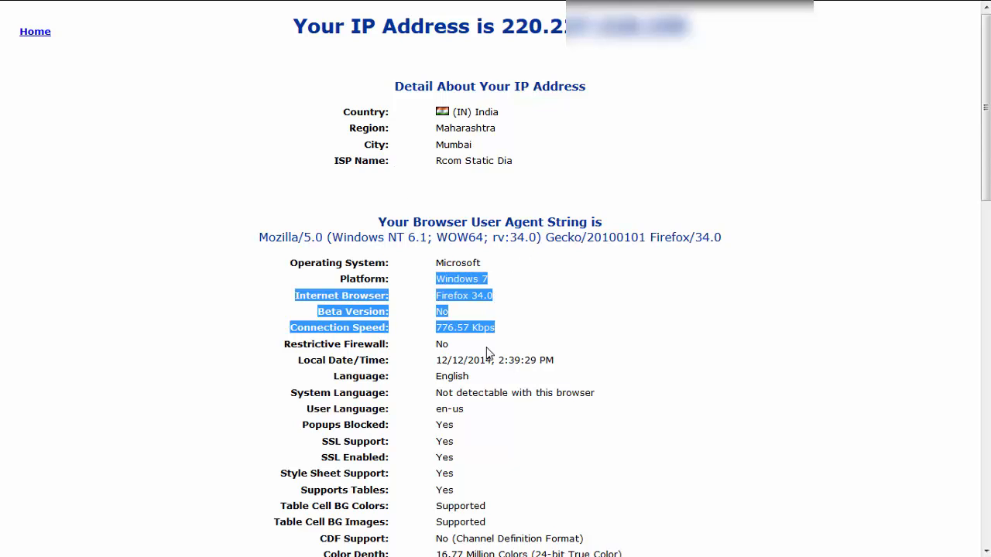
scroll(down, 3)
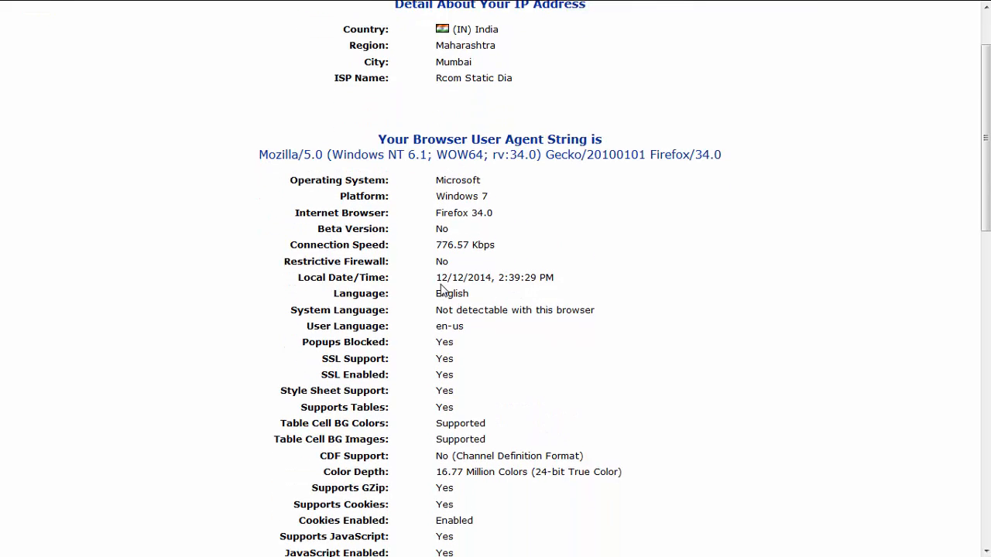
scroll(down, 3)
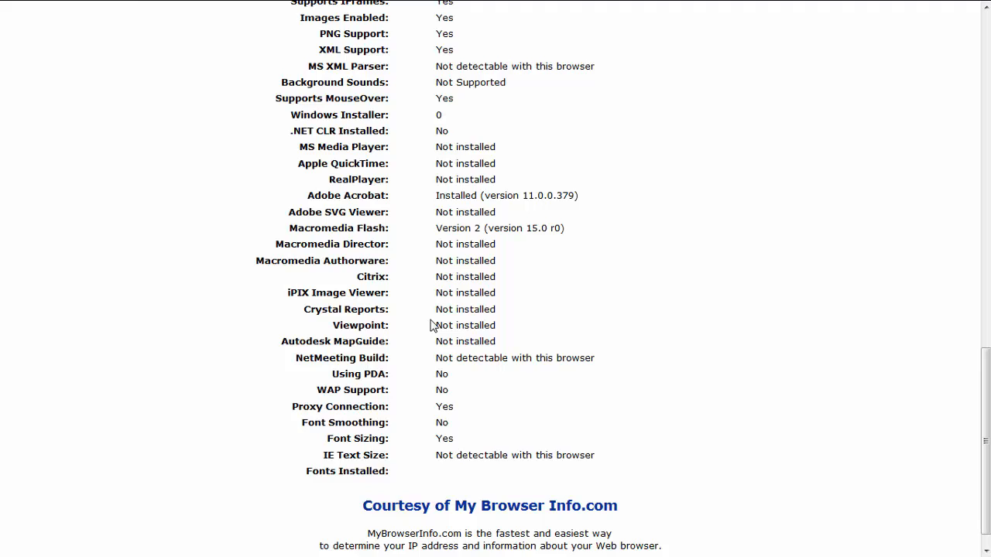
Reload My Browser Info, highlight the Ubuntu Linux user-agent text, then go to CentralOps.net network tools.
click(247, 59)
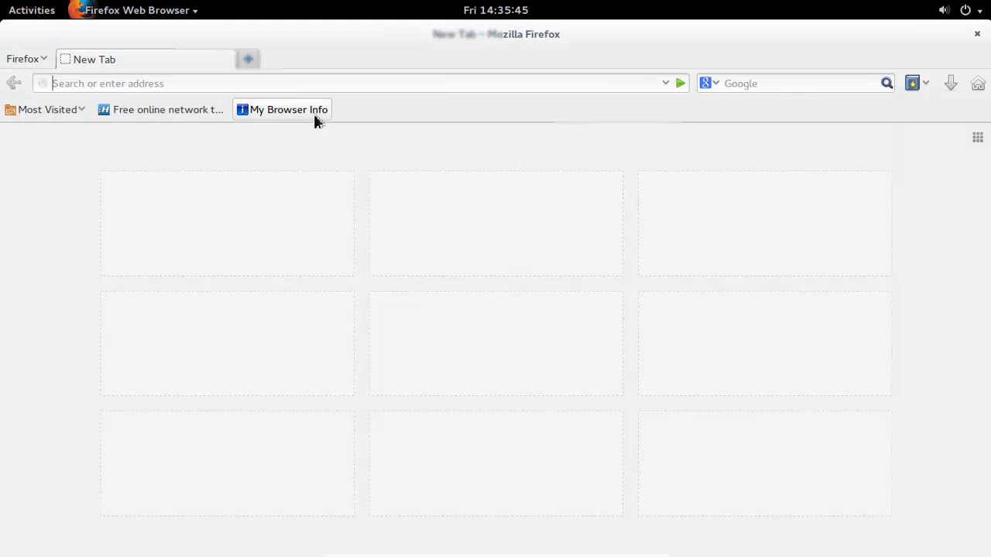
click(288, 108)
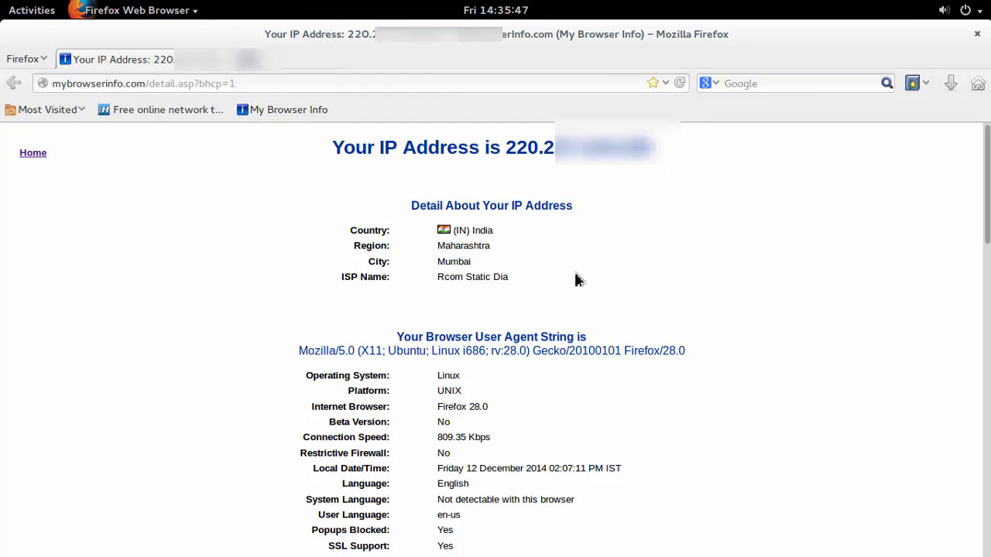
scroll(down, 3)
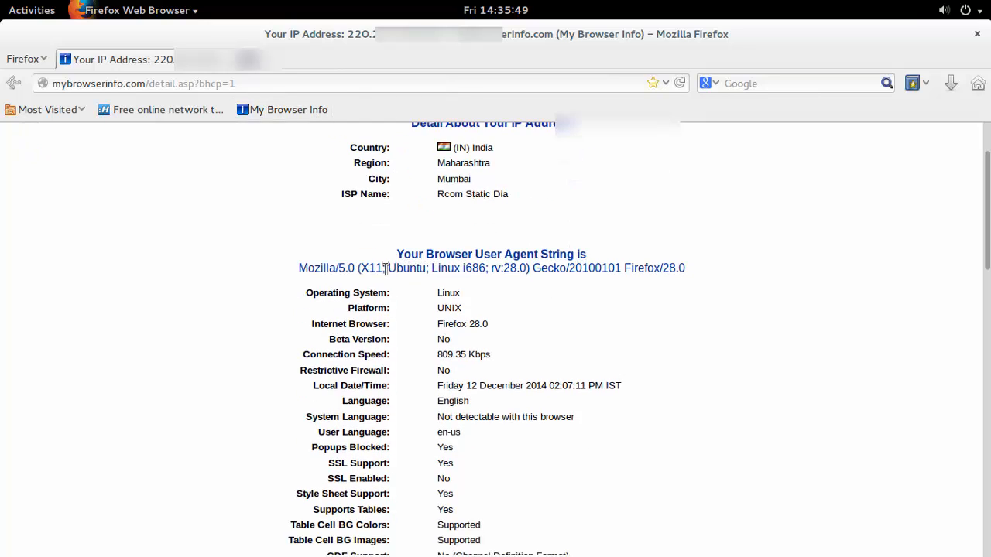
drag(390, 268, 530, 268)
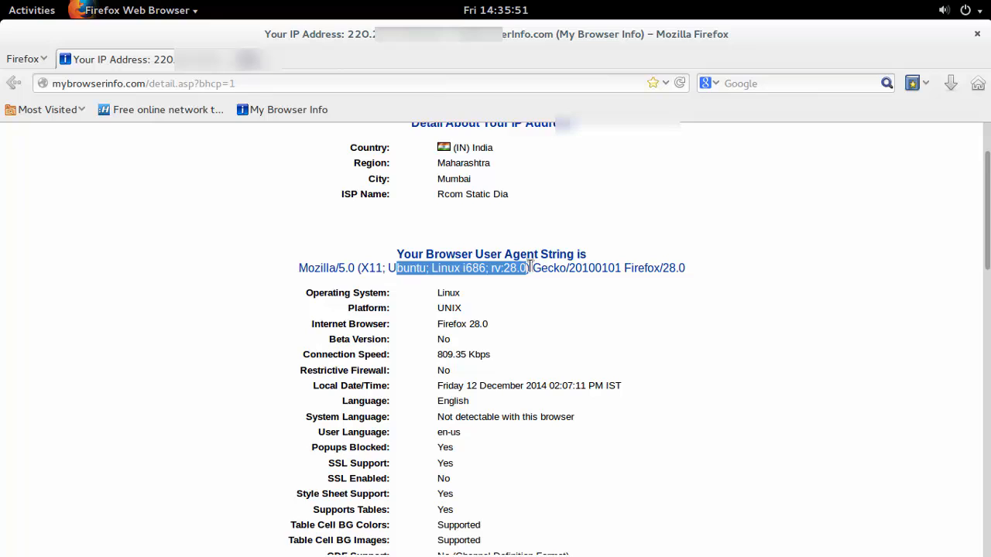
scroll(down, 3)
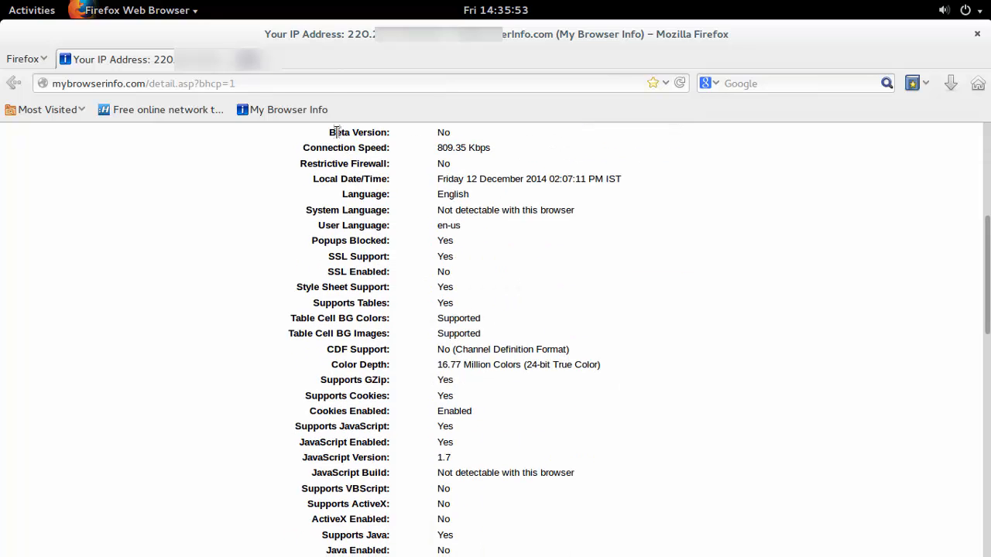
click(161, 109)
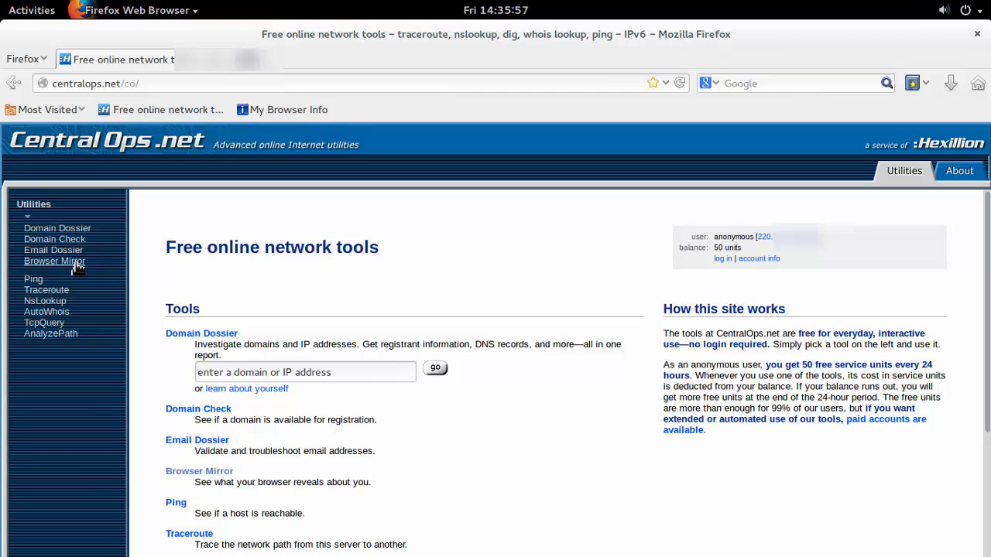
Show the Browser Mirror report from the Utilities sidebar.
click(54, 260)
text(vpn)
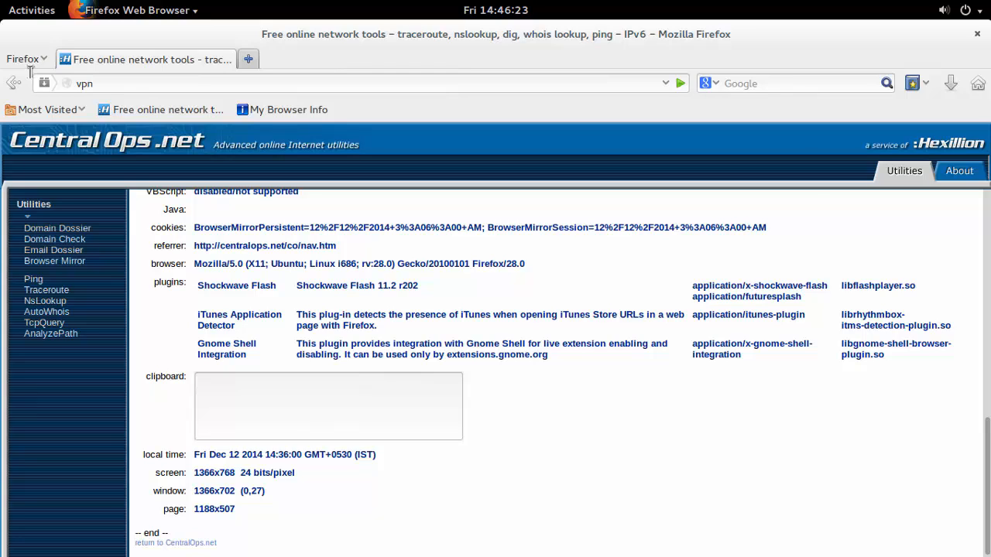
Load the VPNBook site and go to its Free Web Proxy page.
key(Backspace)
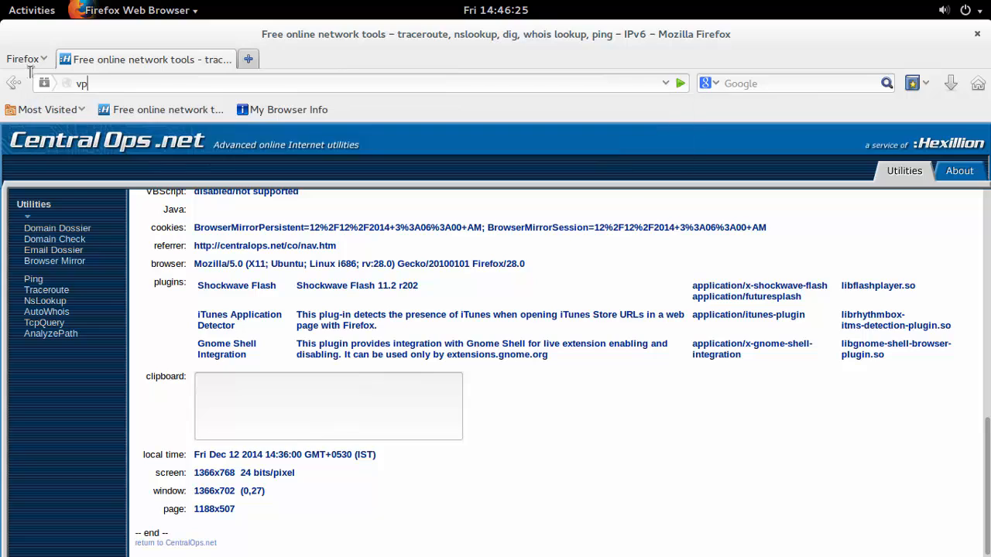
text(nbook)
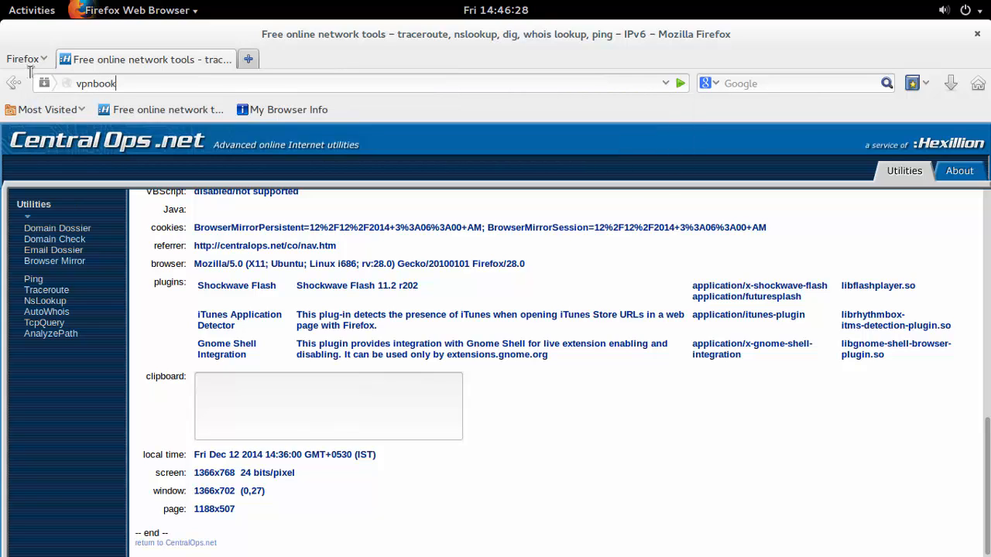
key(Return)
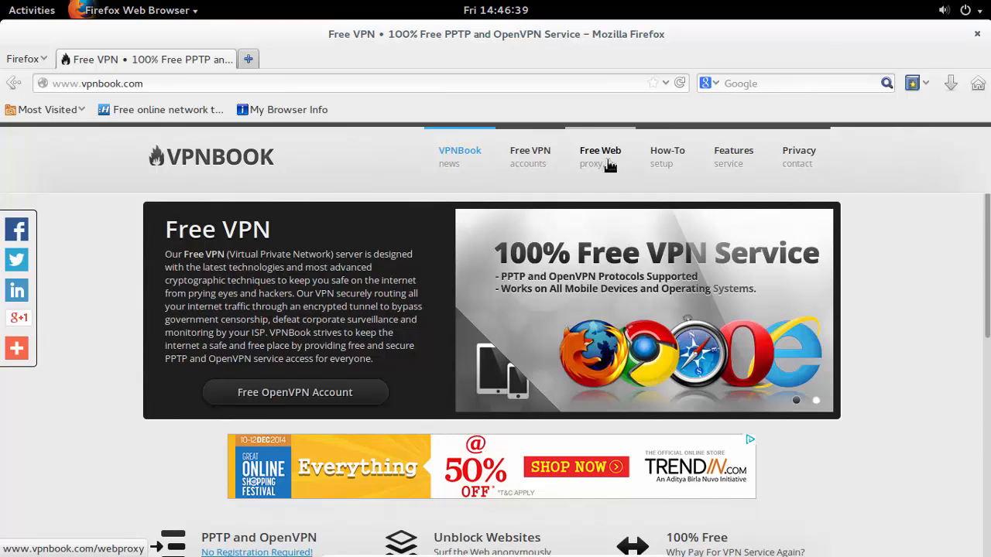
click(601, 157)
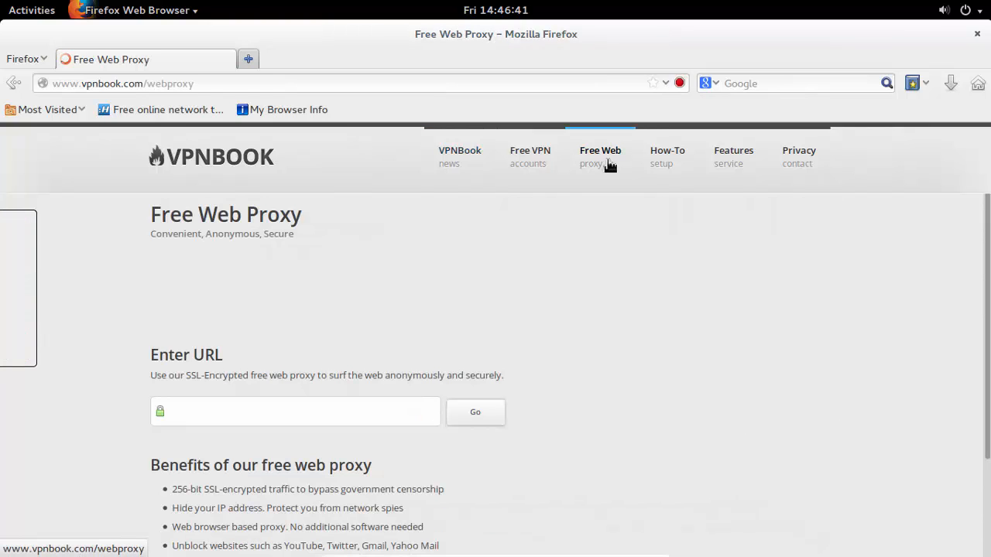
scroll(down, 3)
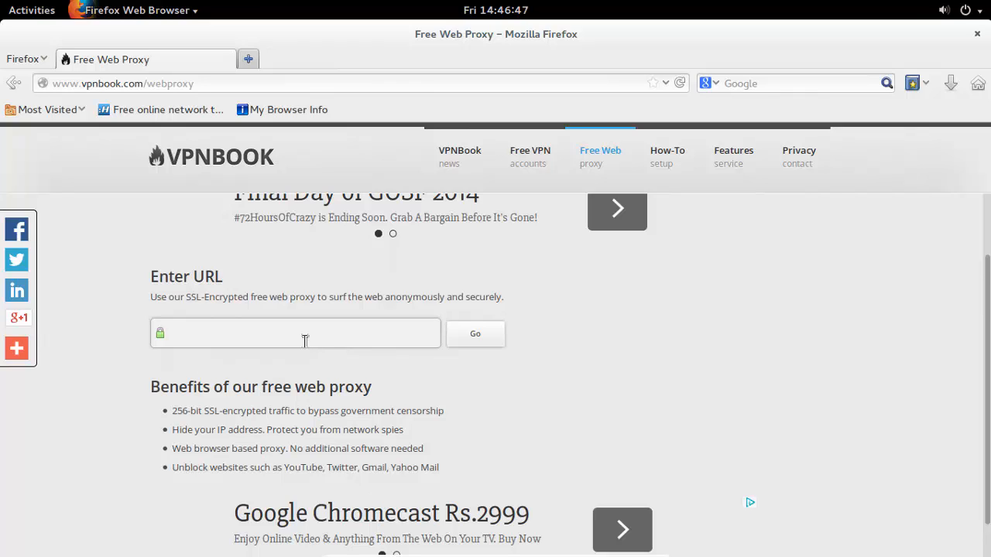
Enter cmyip.com as the address to visit through the VPNBook web proxy and submit it.
click(294, 333)
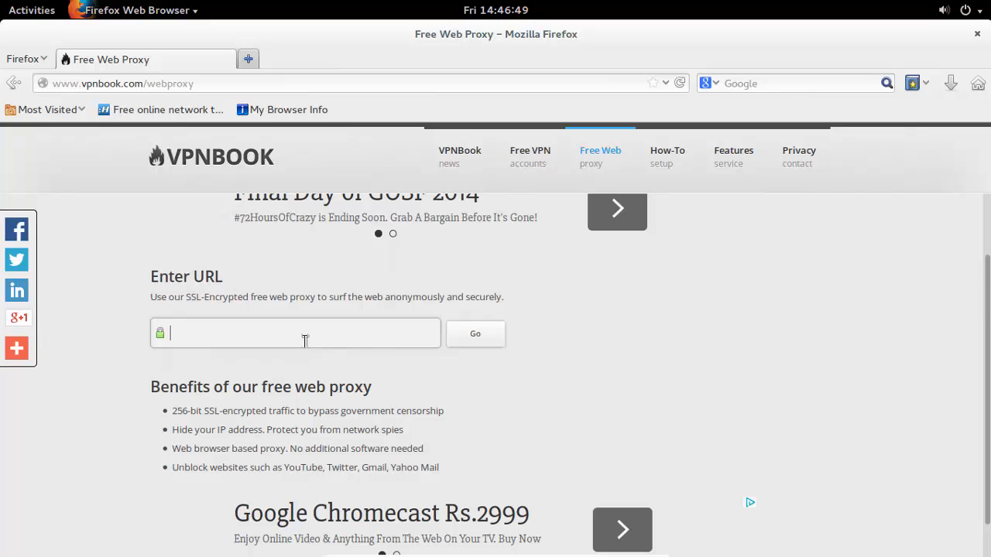
text(cm)
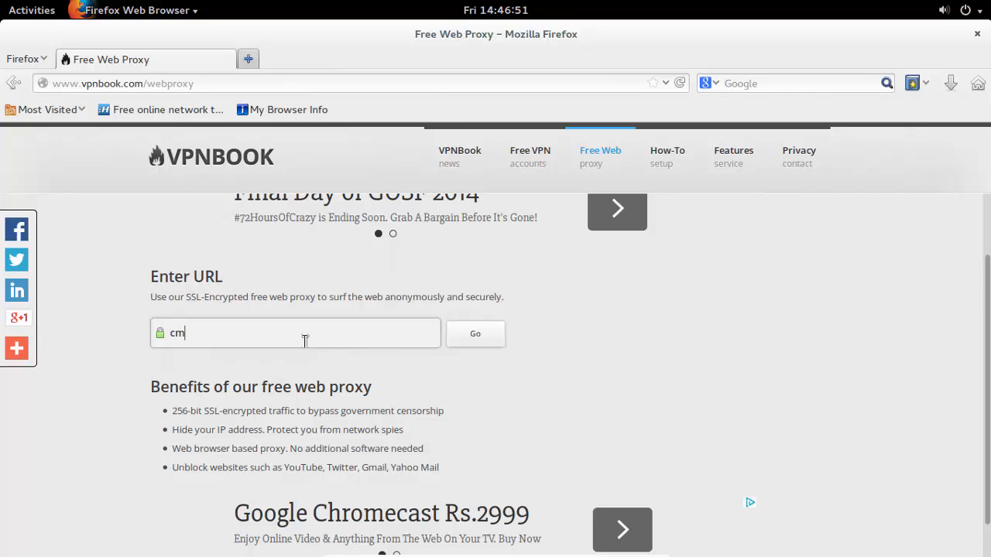
text(yip)
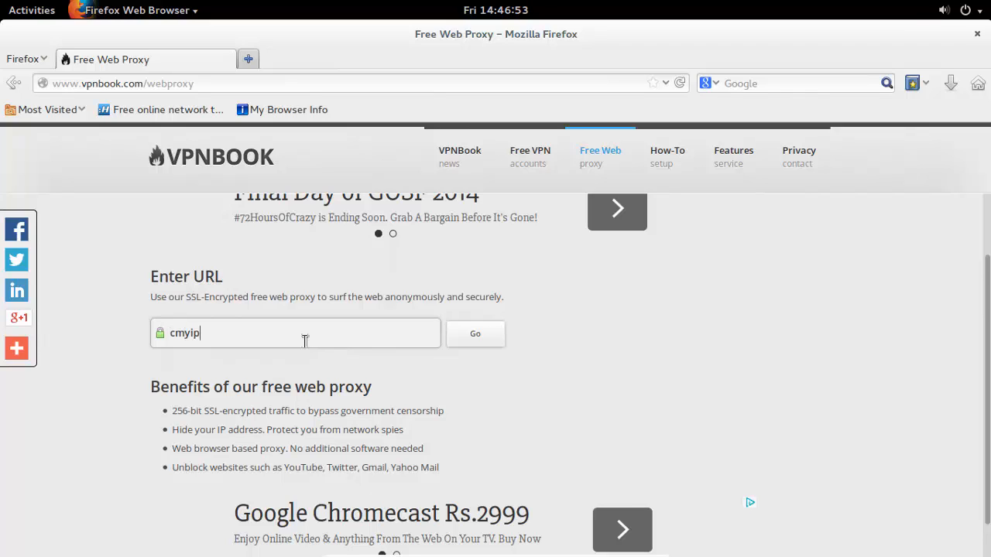
text(.com)
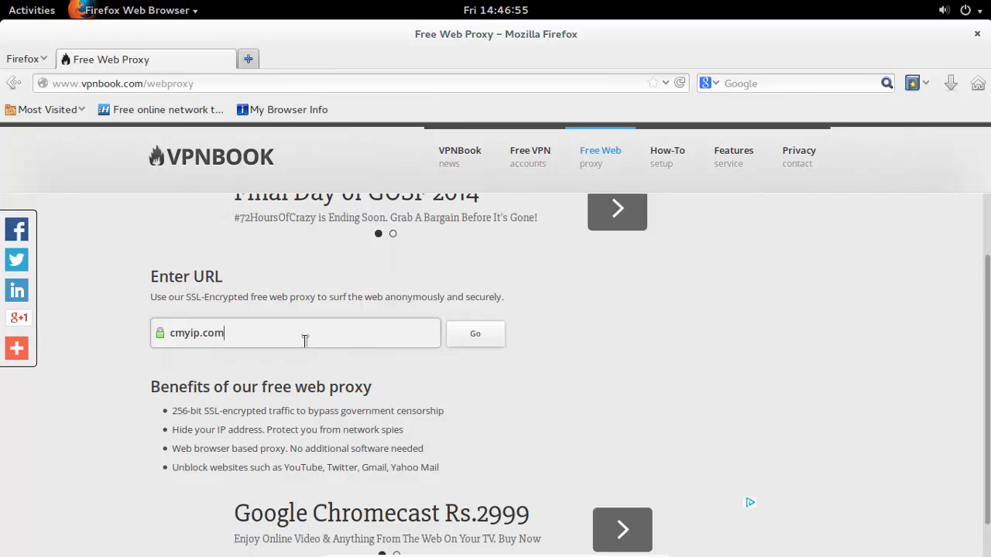
click(474, 334)
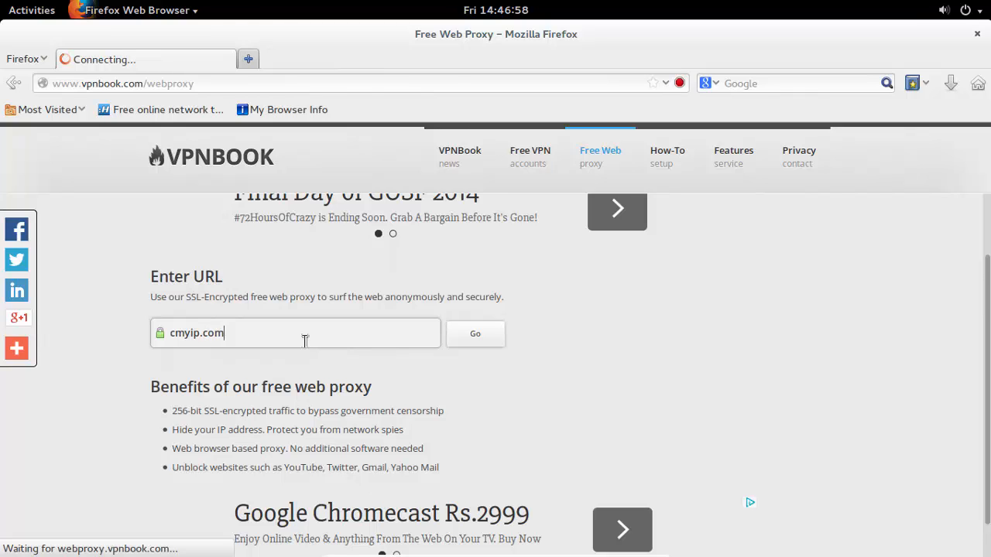
Load cmyip.com via the proxy and select the proxied IP address 198.27.87.138.
click(473, 333)
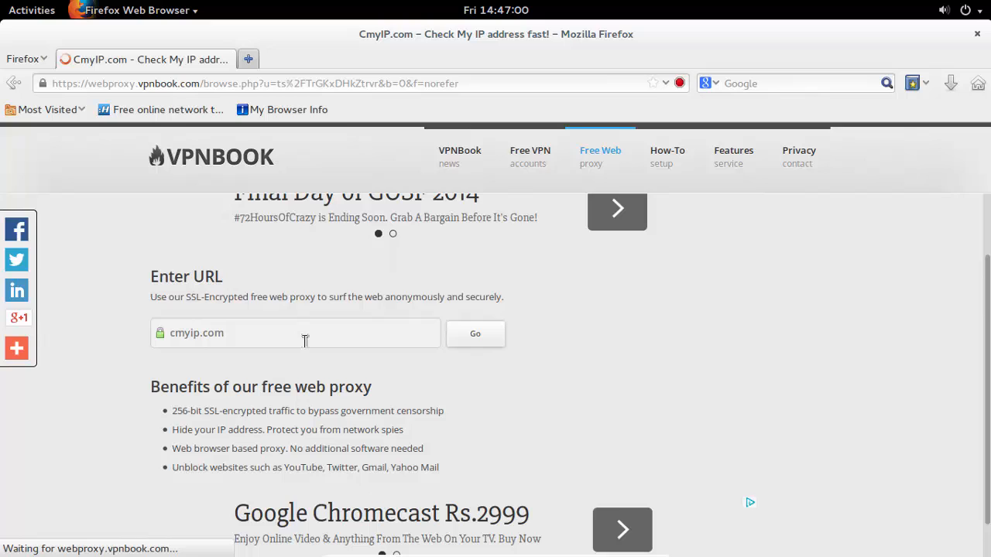
click(474, 332)
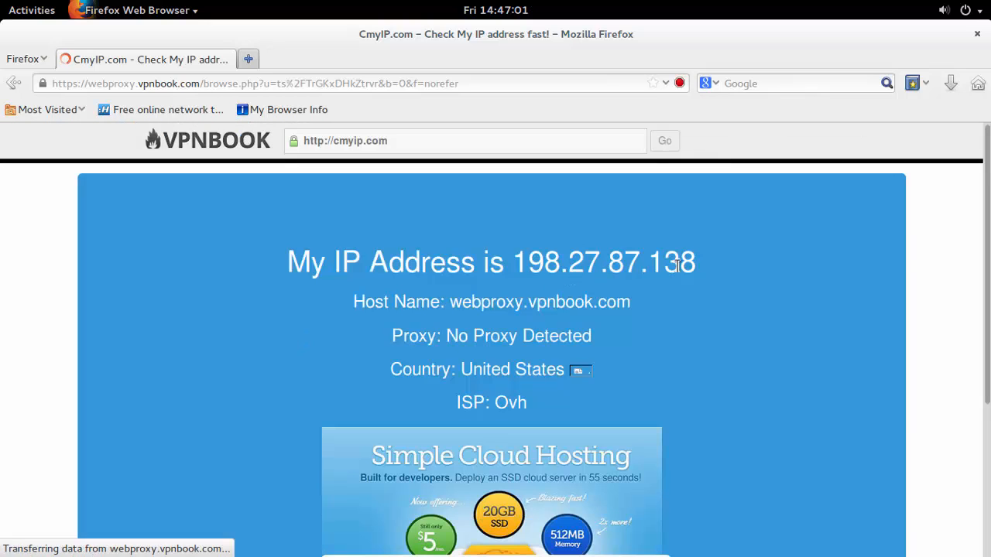
double_click(602, 261)
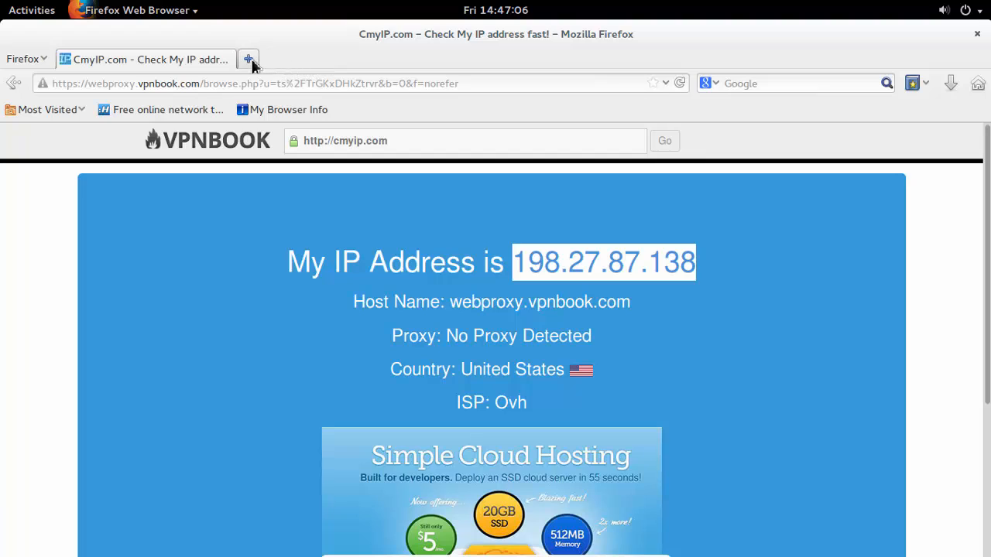
mouse_move(247, 59)
text(cm)
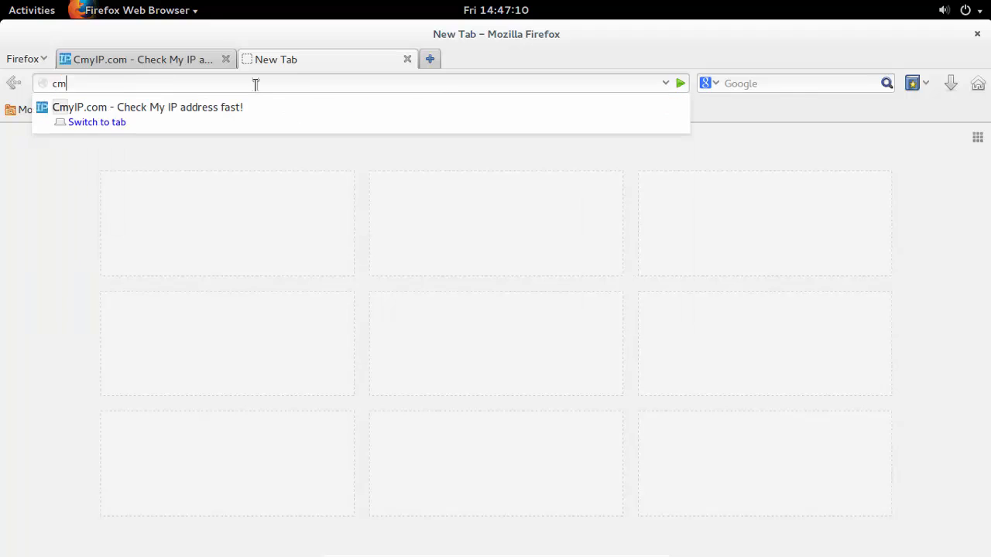
Enter cmyip.com directly in a second tab to see the real Indian address.
text(ip.com)
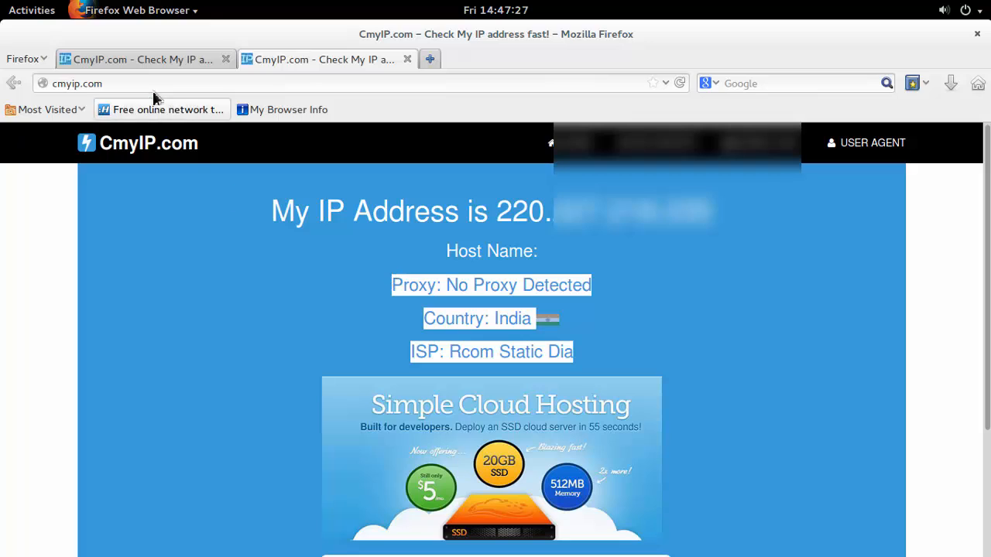
mouse_move(271, 64)
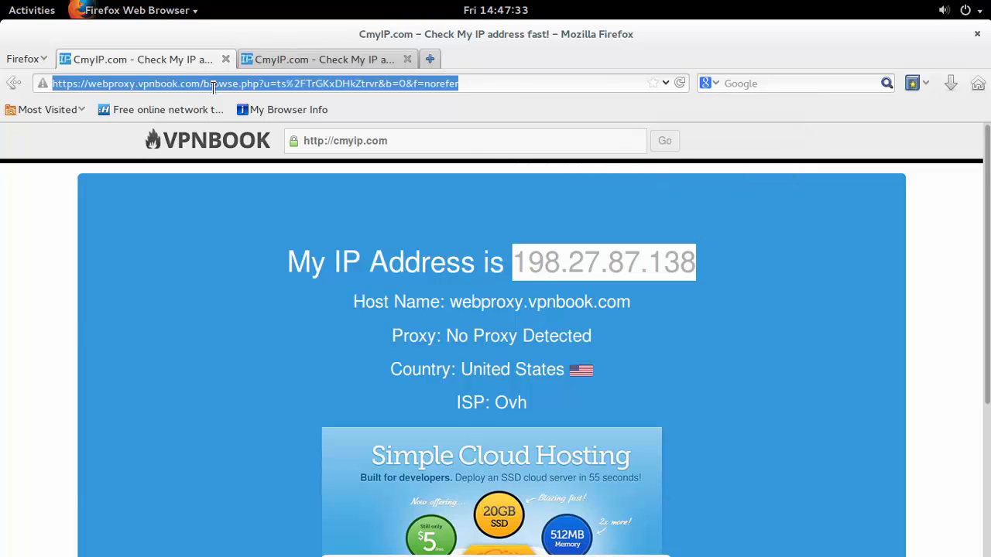
Search DuckDuckGo for hidemyass from the Firefox search bar.
text(hidem)
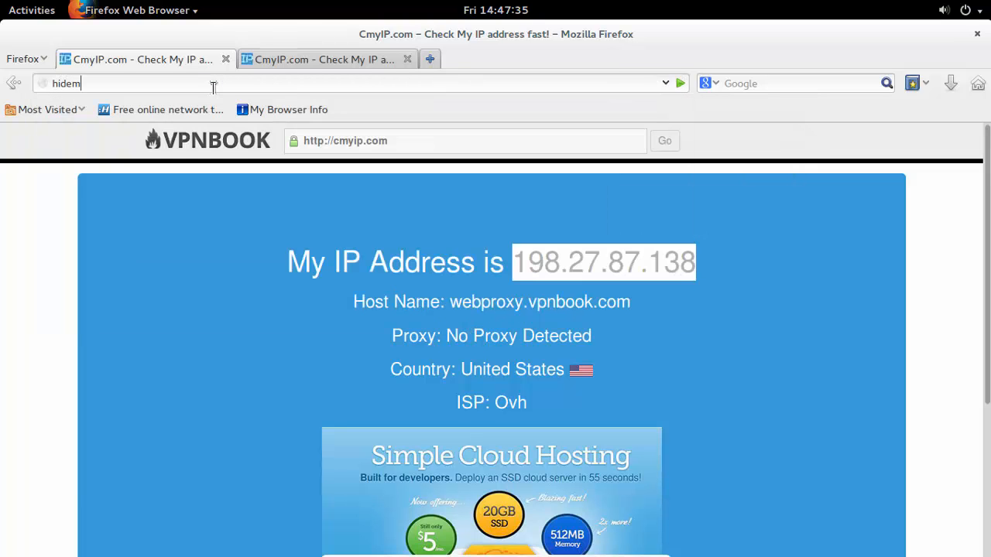
text(yass)
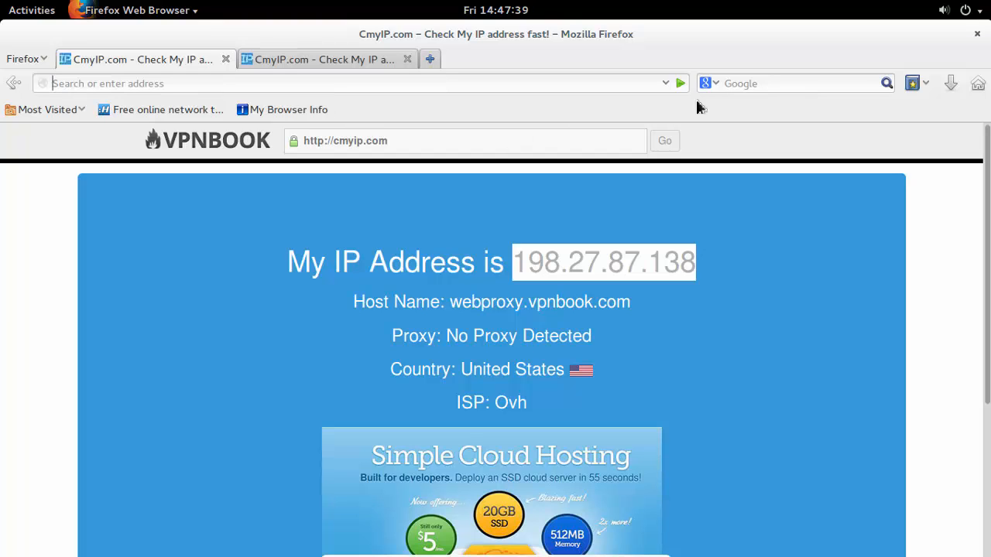
click(709, 83)
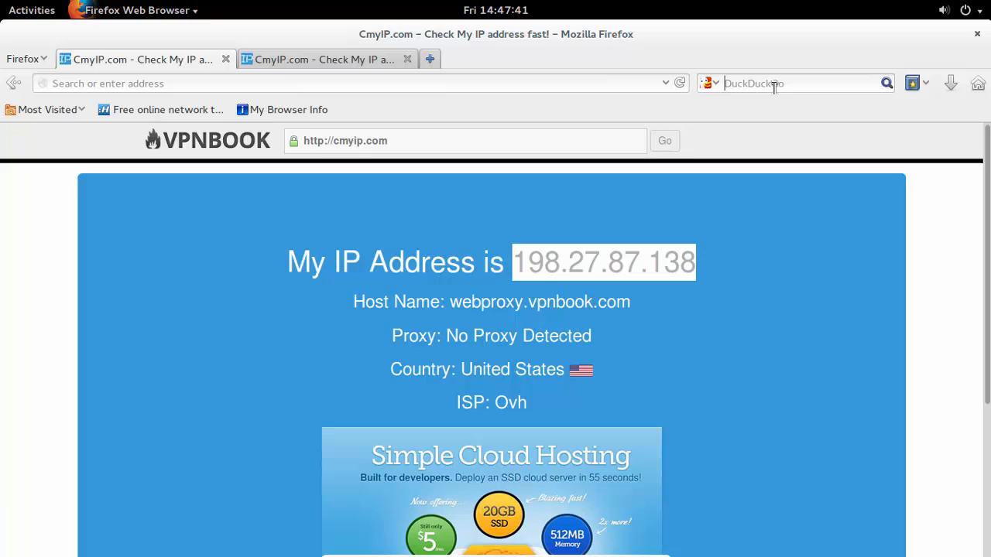
text(hidemyass)
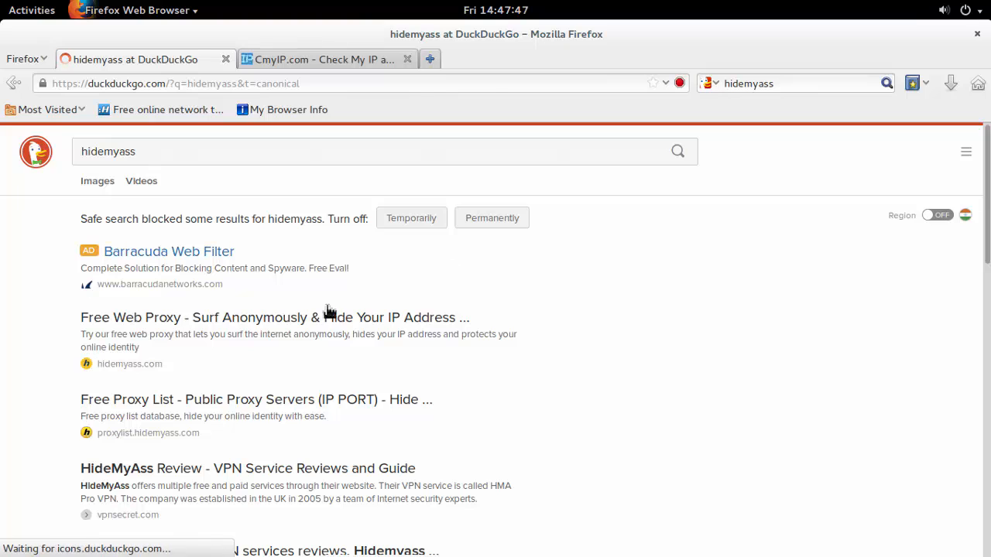
Go to the HideMyAss 'Free Web Proxy - Surf Anonymously' result and find its URL entry form.
click(274, 317)
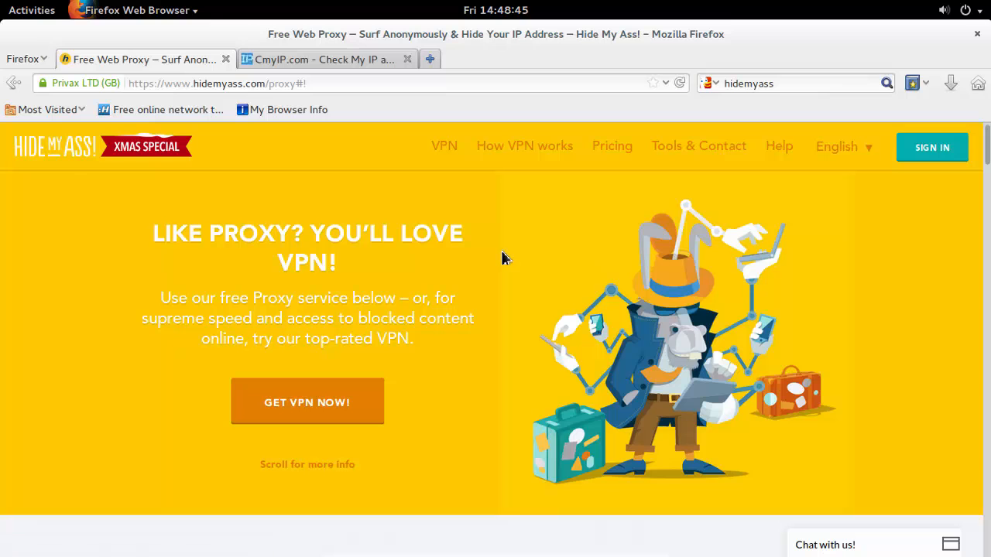
scroll(down, 3)
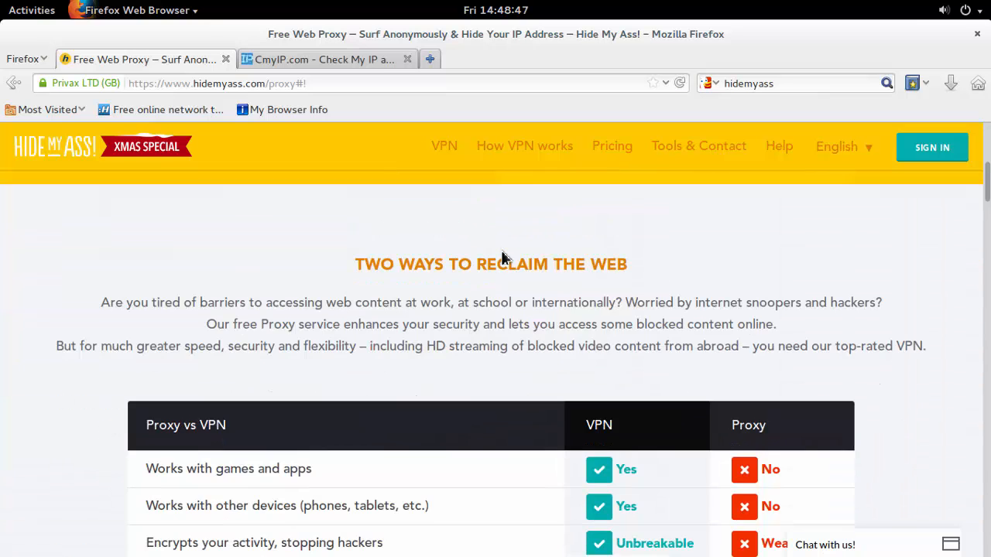
scroll(down, 3)
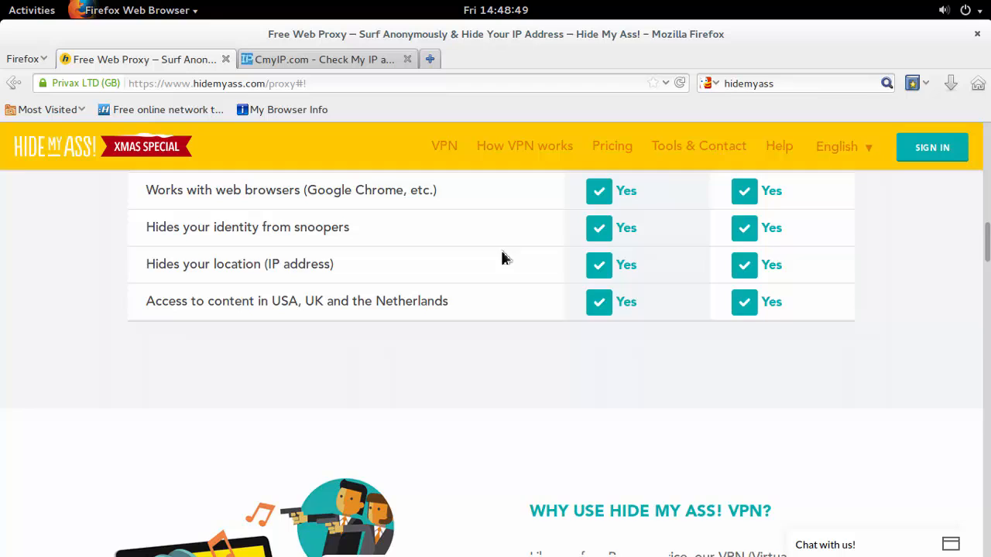
scroll(down, 3)
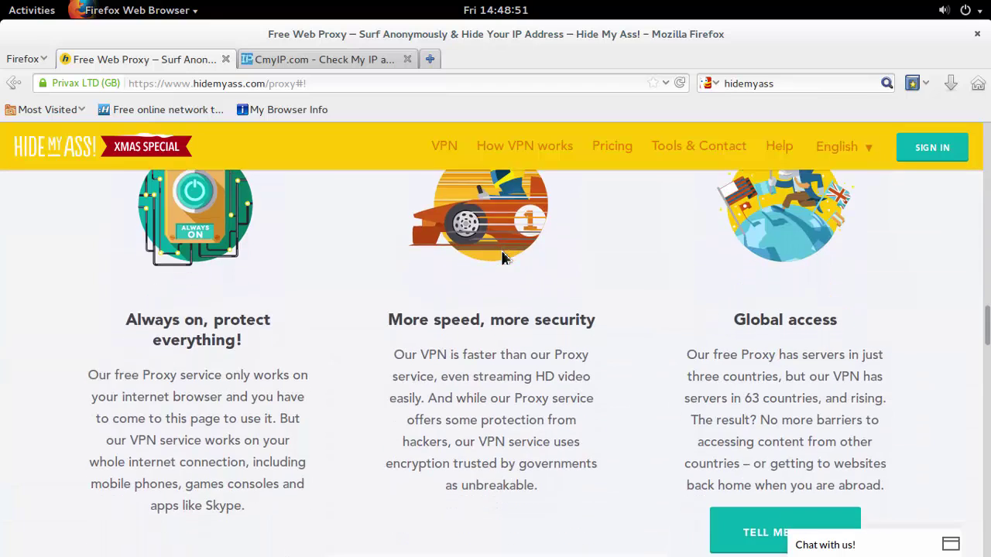
scroll(down, 3)
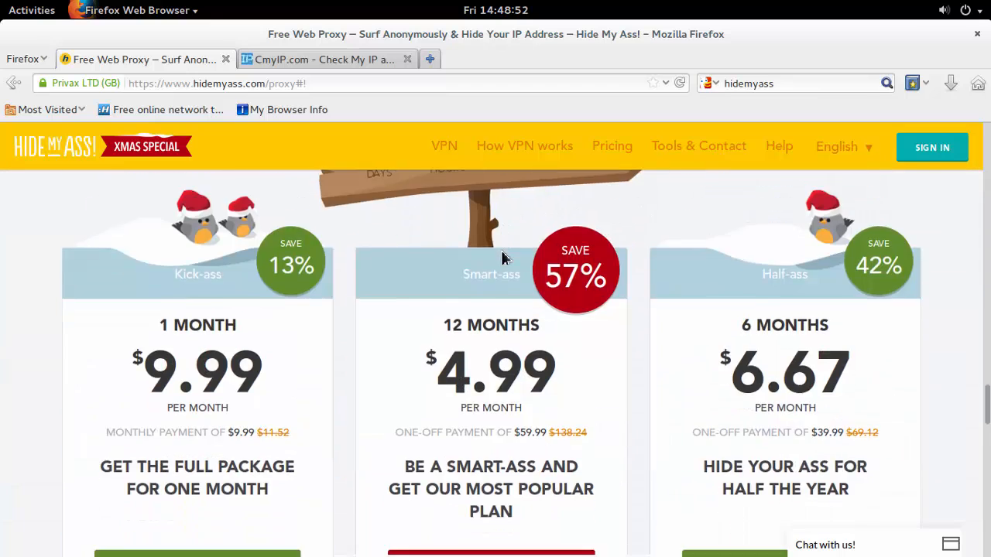
scroll(up, 3)
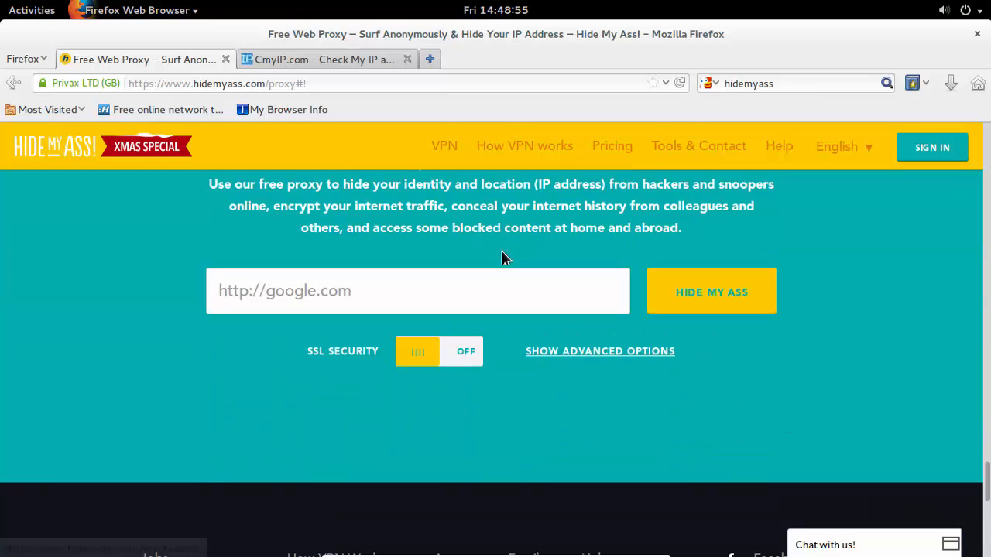
Submit cmyip.com through the HideMyAss proxy with the HIDE MY ASS button.
click(405, 291)
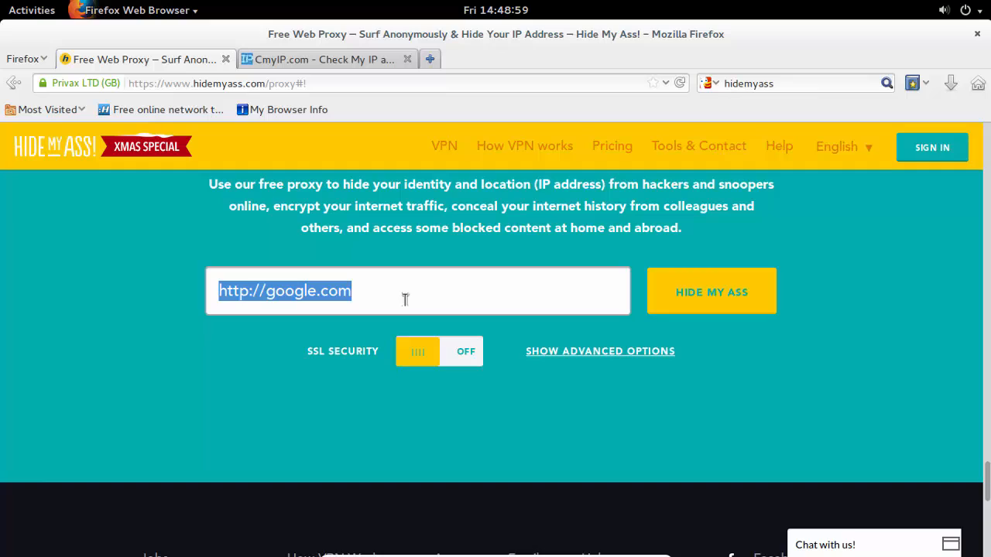
text(cm)
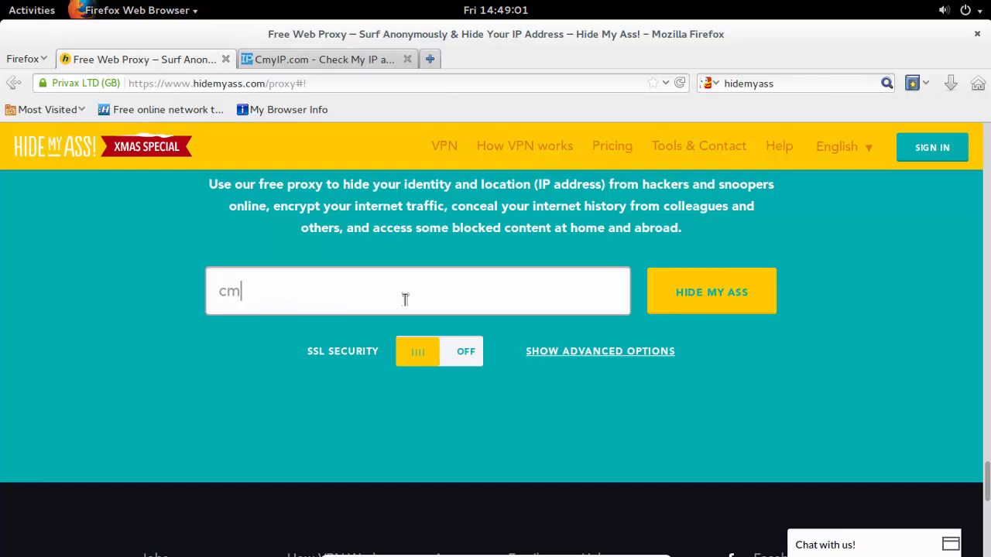
text(yip.com)
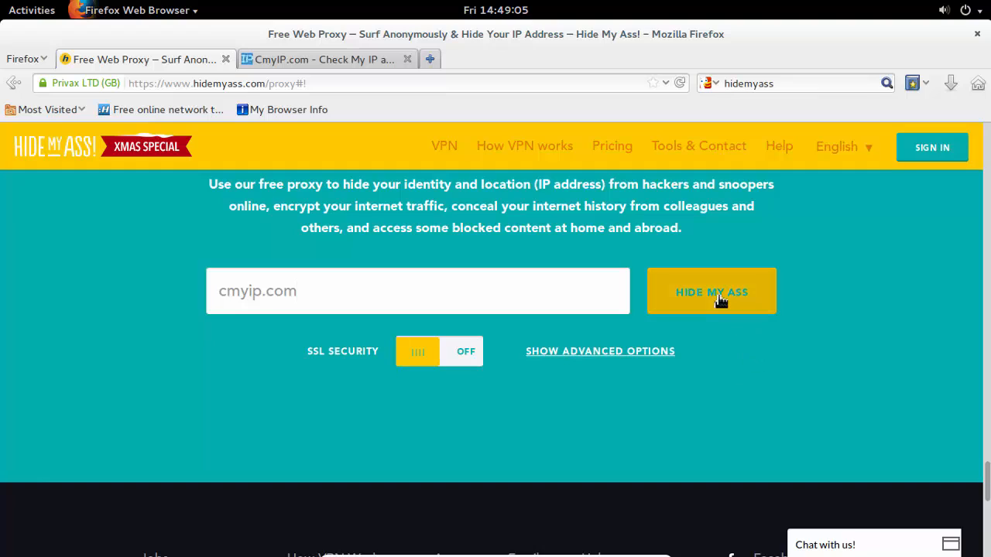
click(710, 291)
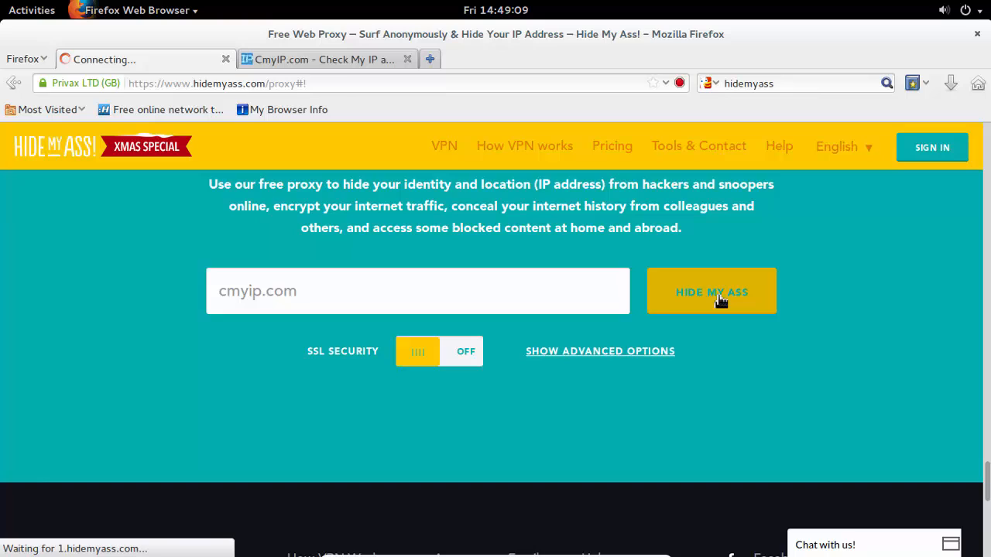
click(710, 291)
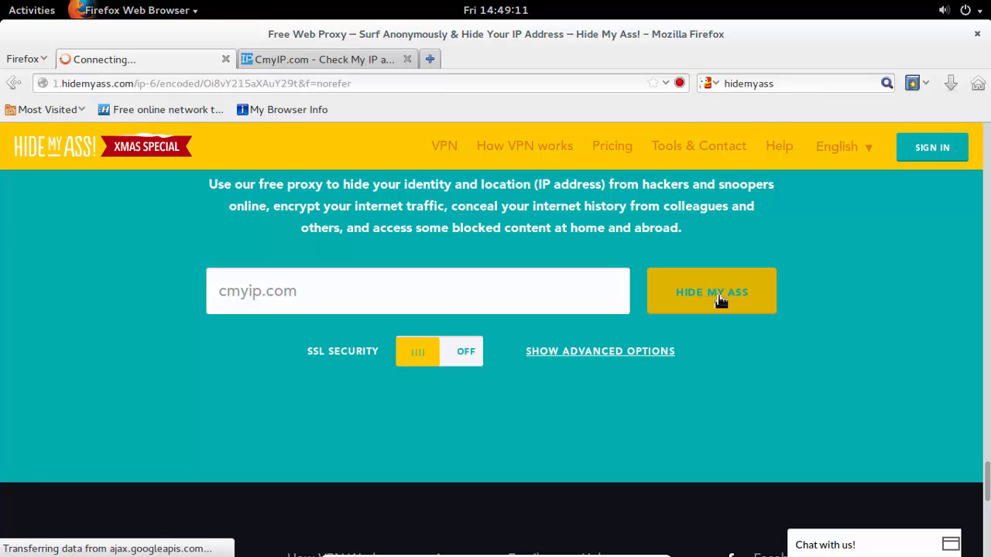
click(710, 291)
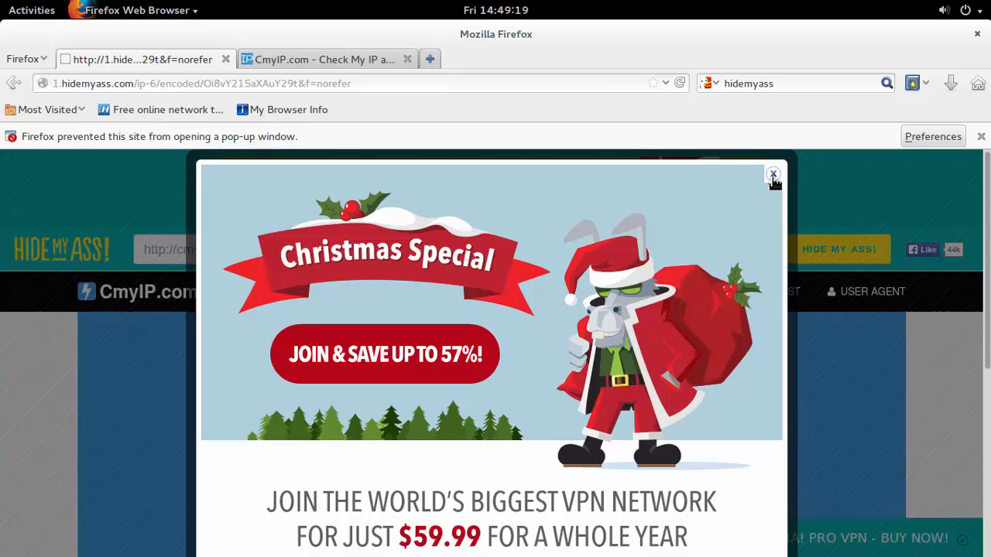
Close the Christmas Special popup to reveal US IP 66.90.121.131.
click(772, 174)
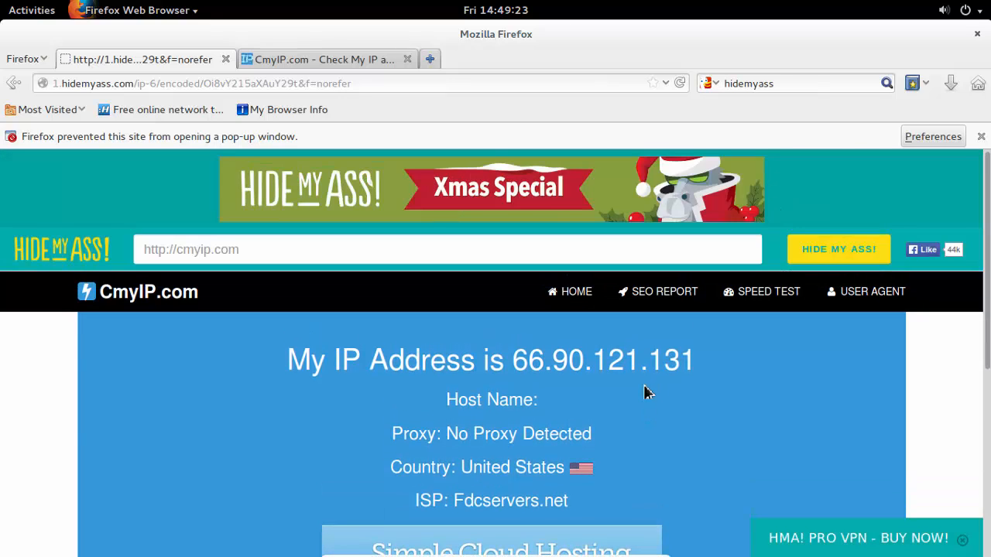
mouse_move(517, 359)
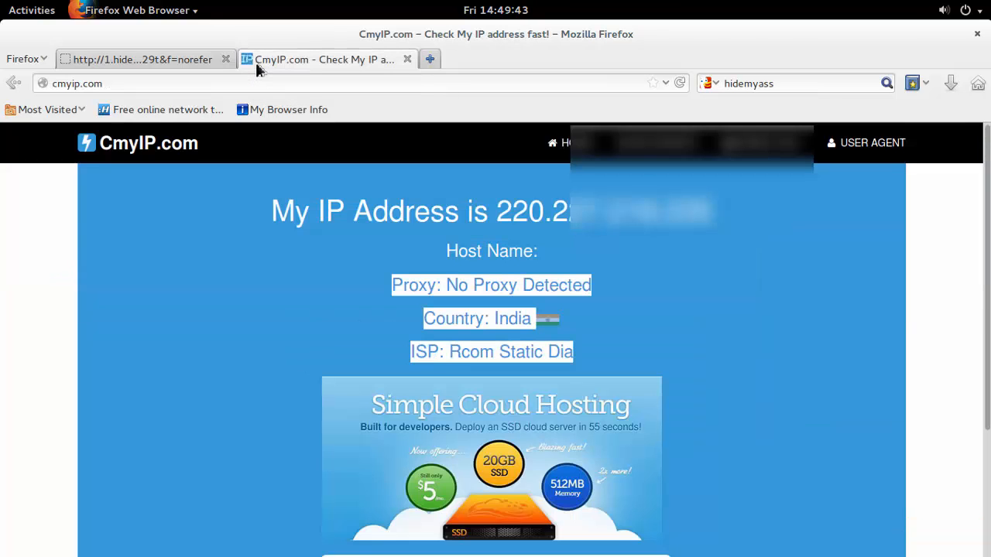
Switch to the direct cmyip.com tab to compare with the proxied result.
click(143, 58)
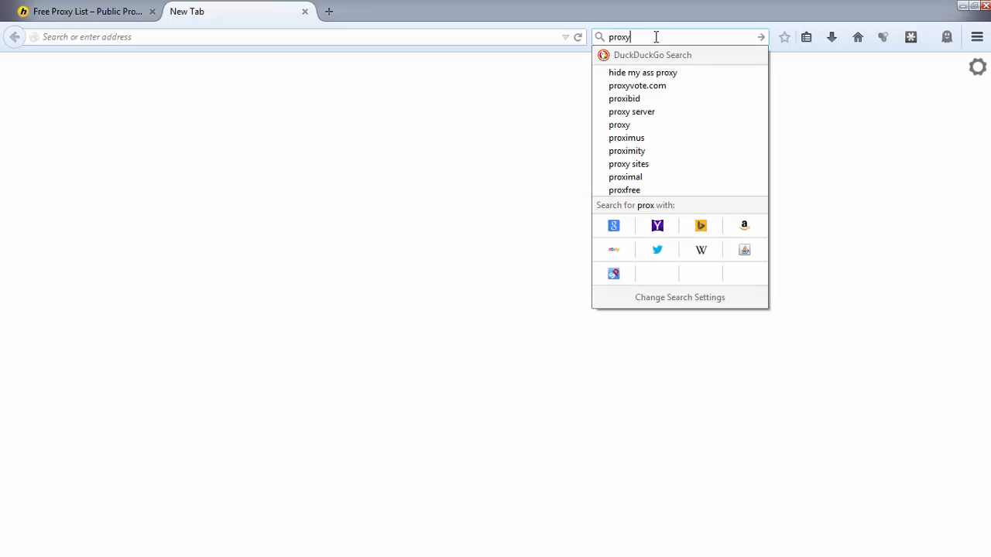
Search DuckDuckGo for 'proxy address list', skim the results, and return to the HideMyAss proxy list.
text(add)
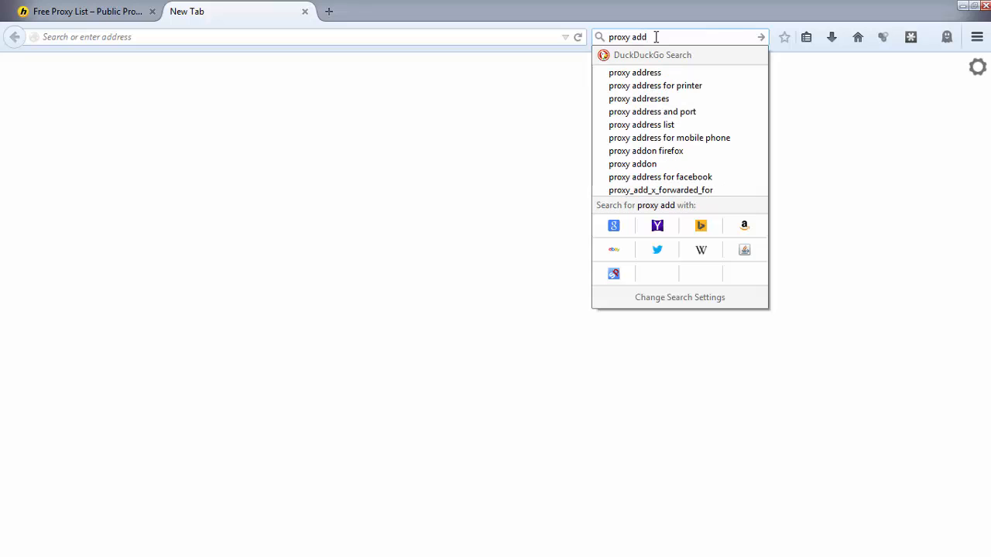
text(ress)
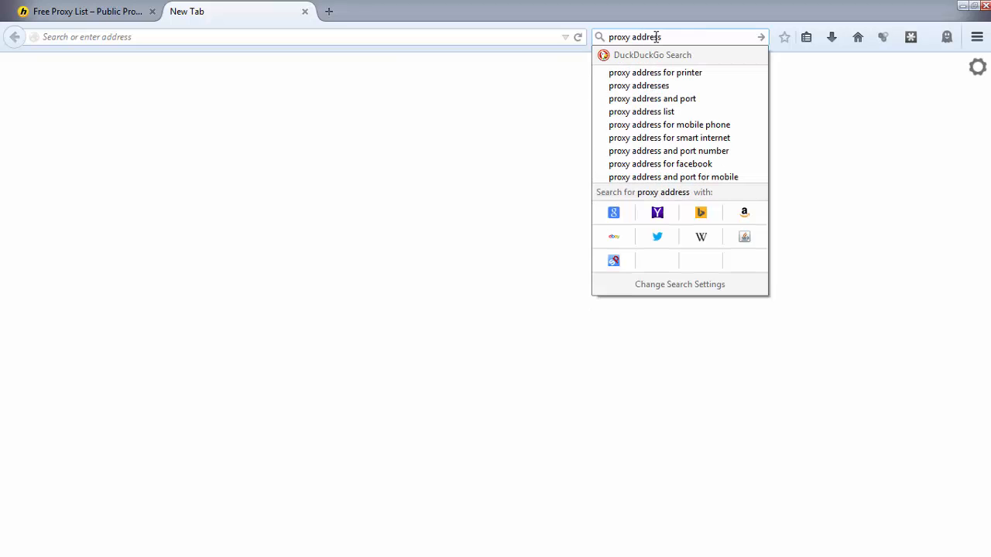
click(640, 111)
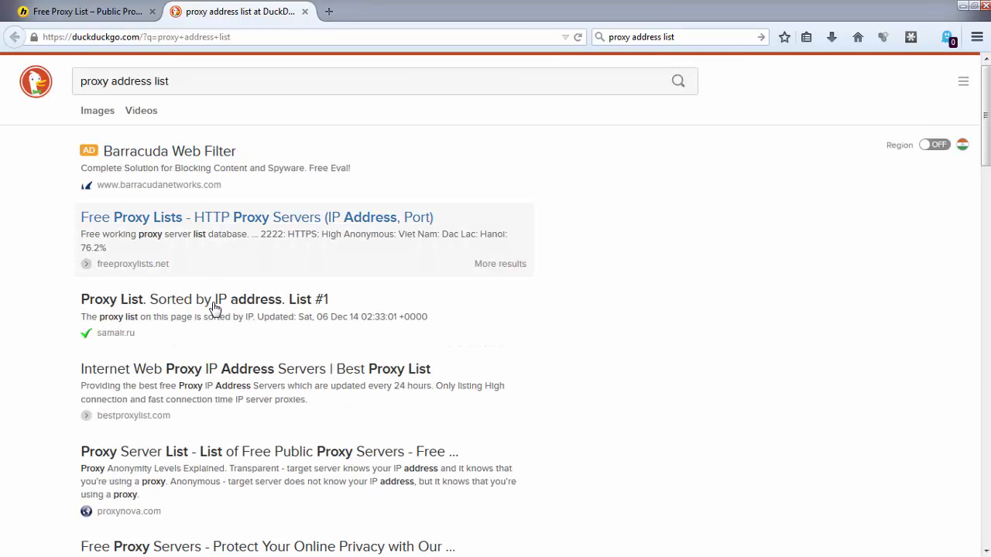
scroll(down, 3)
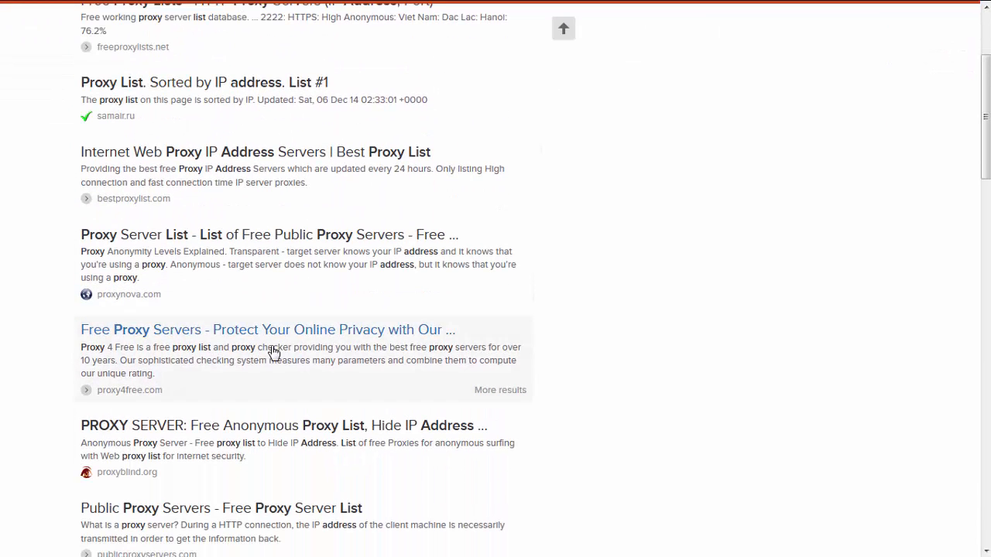
scroll(down, 3)
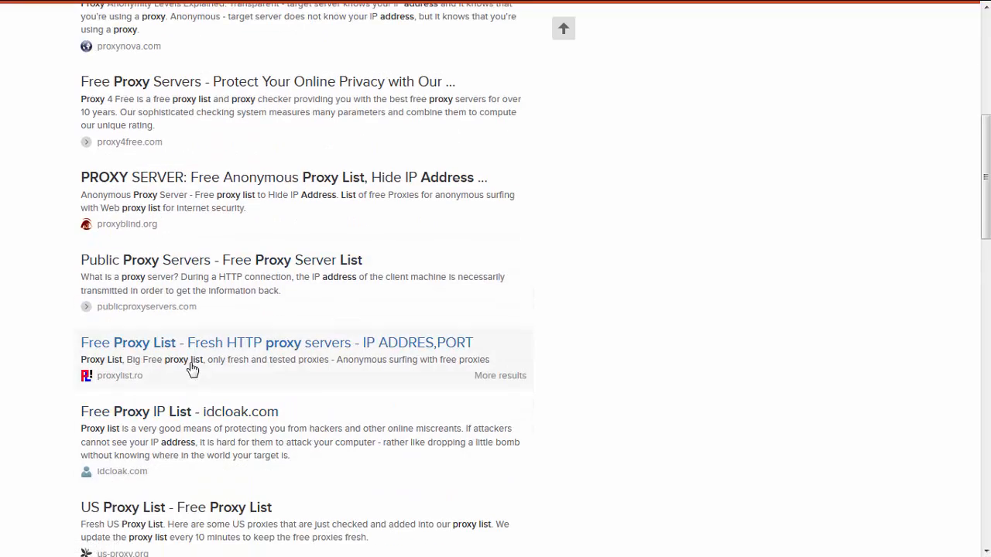
scroll(up, 3)
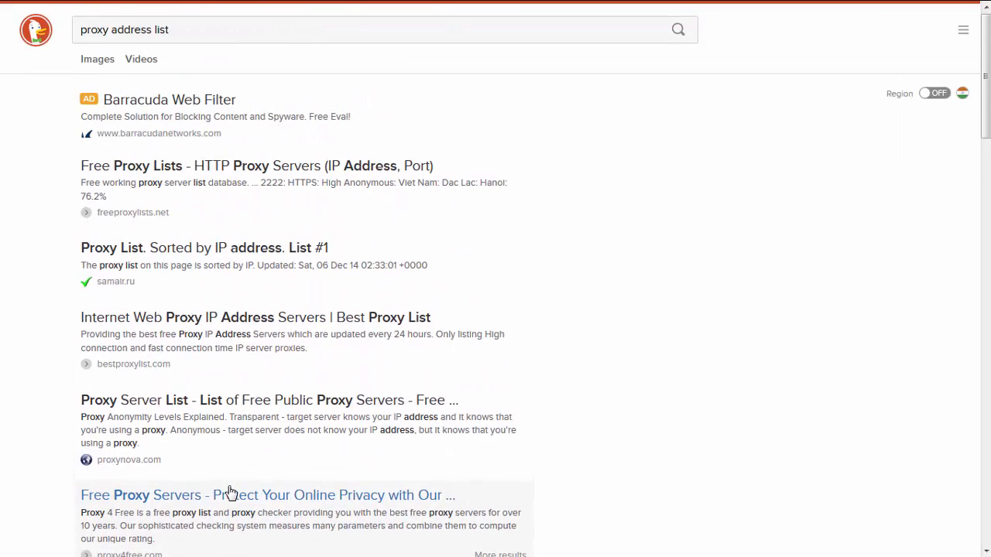
click(266, 495)
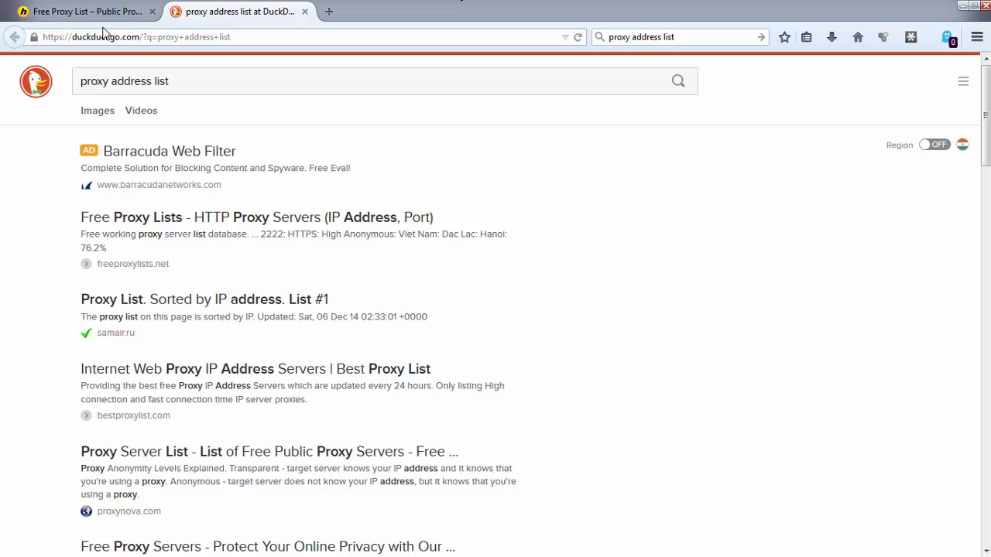
click(85, 11)
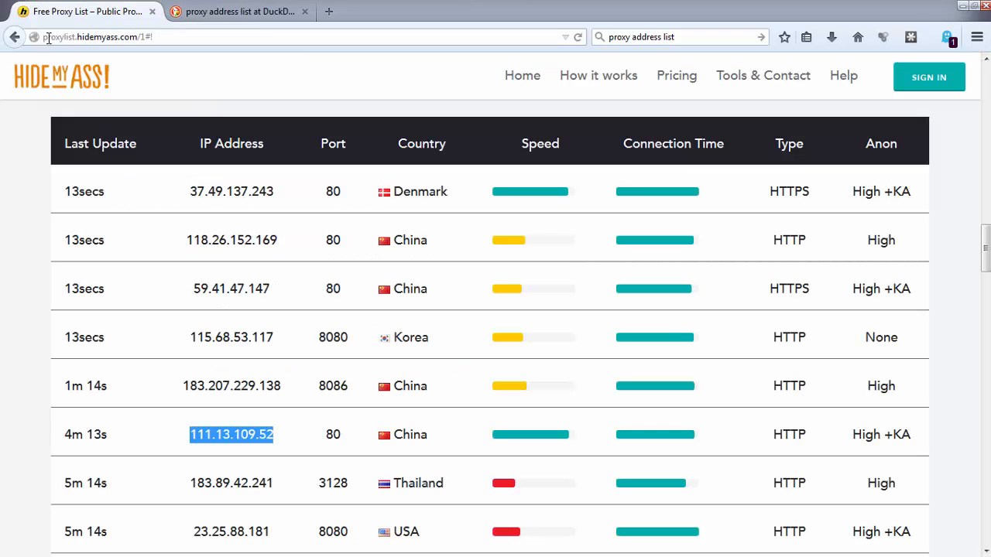
Pick out the Chinese proxy 111.13.109.52:80 and show the Firefox main menu panel.
click(92, 37)
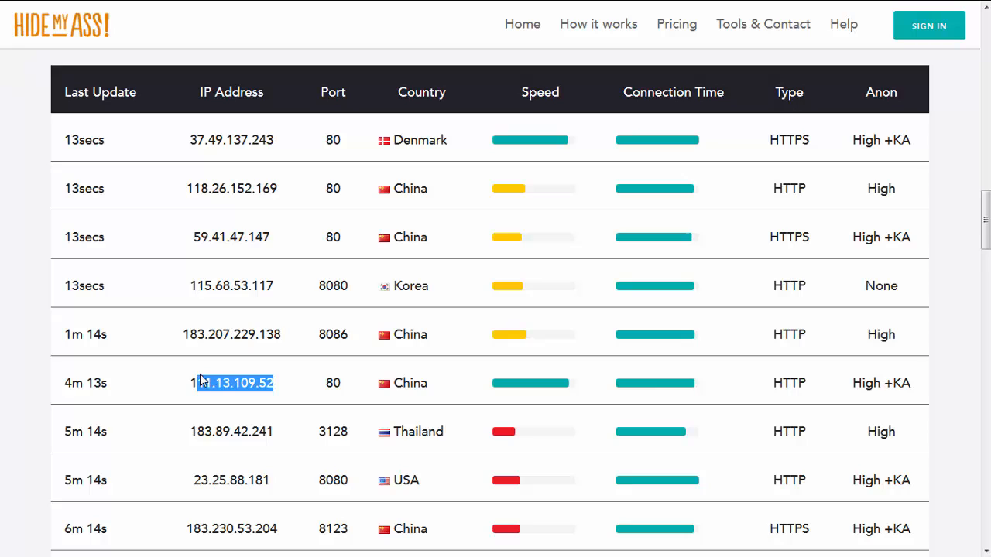
mouse_move(942, 106)
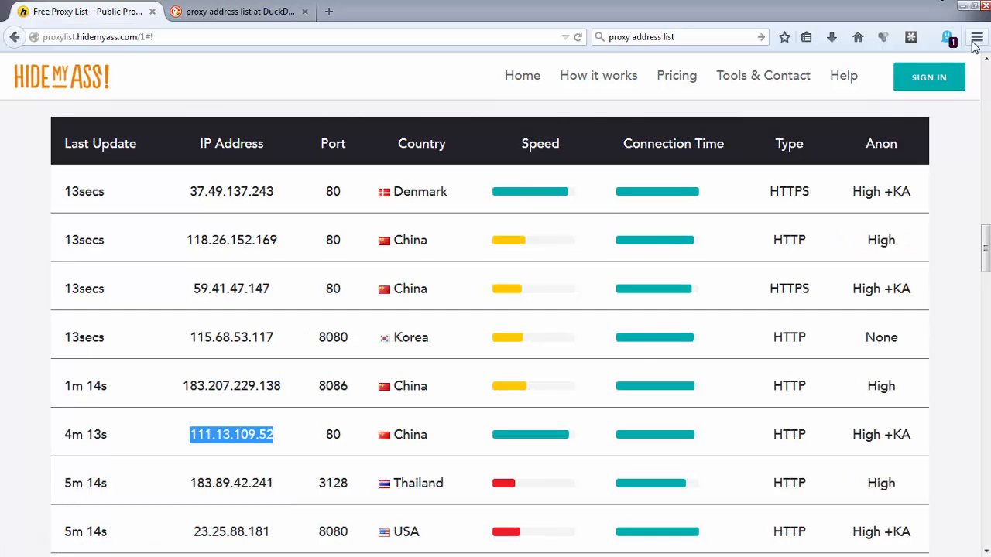
click(975, 37)
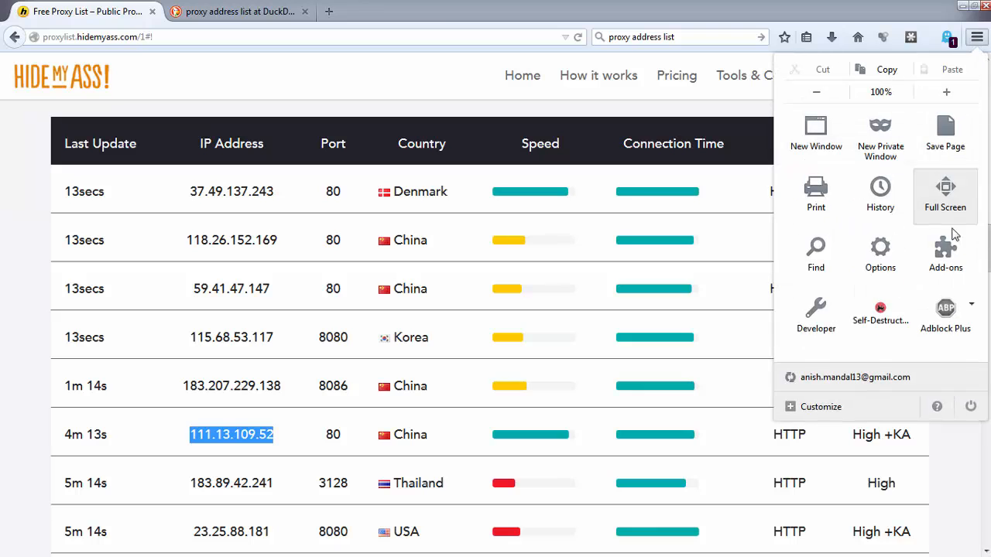
Set the manual proxy to 111.13.109.52 port 80 for all protocols and confirm it.
click(879, 254)
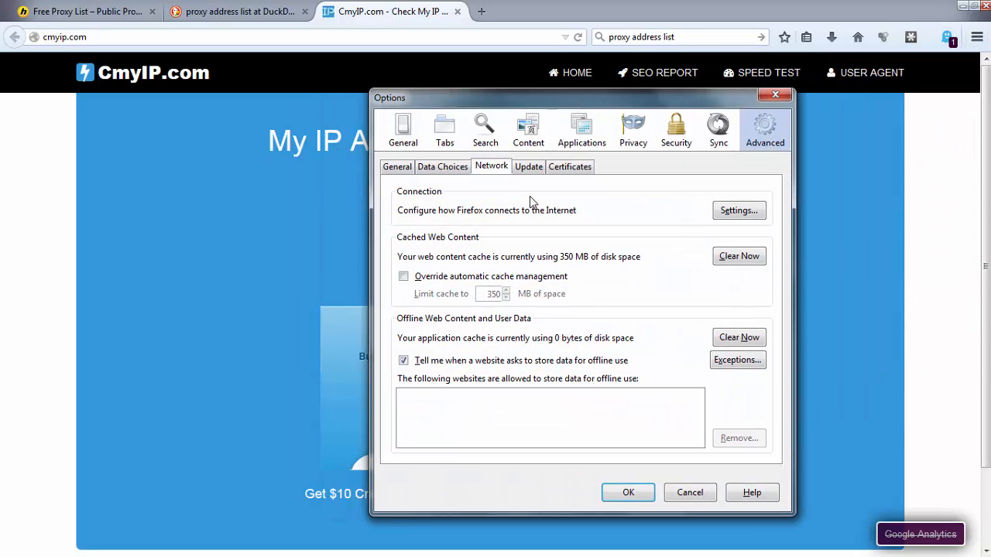
click(737, 210)
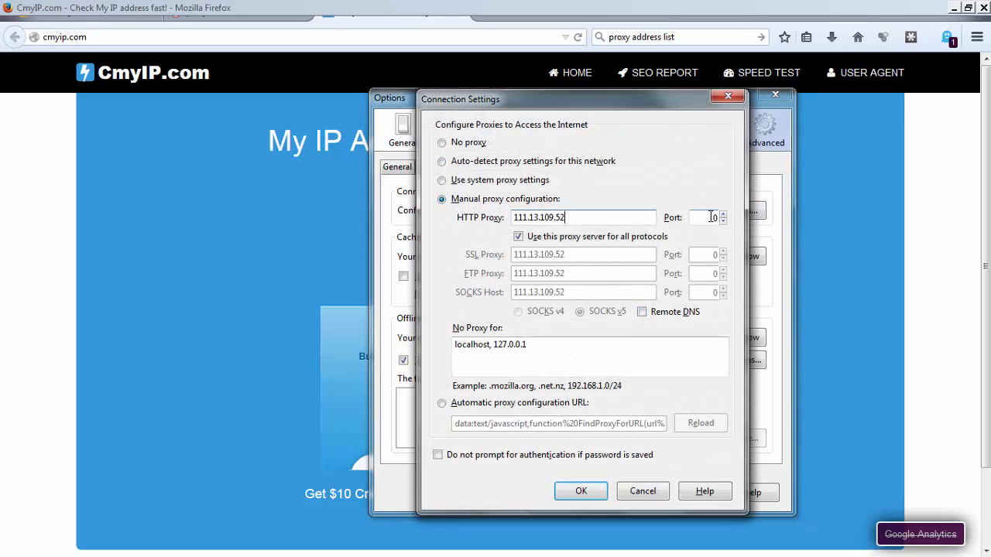
text(80)
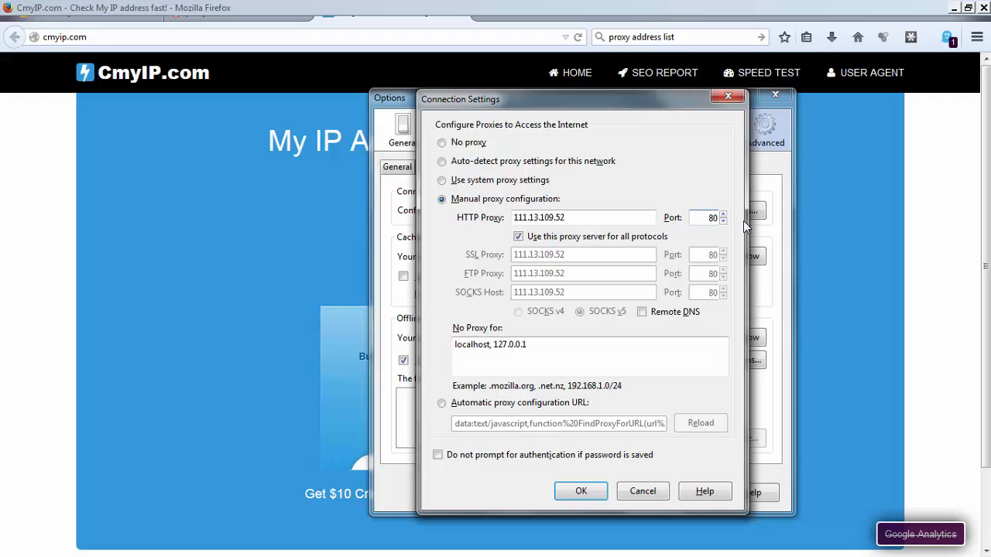
mouse_move(611, 483)
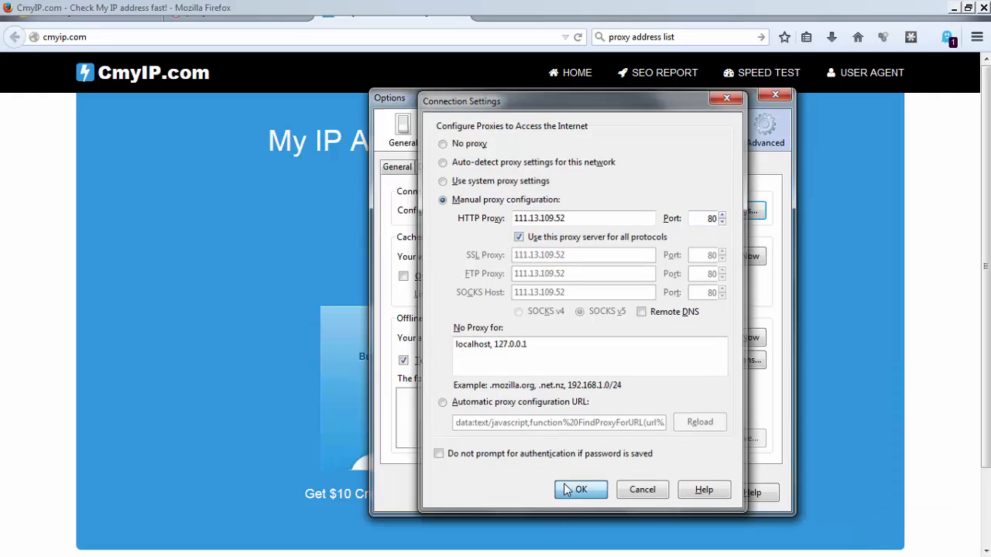
click(580, 489)
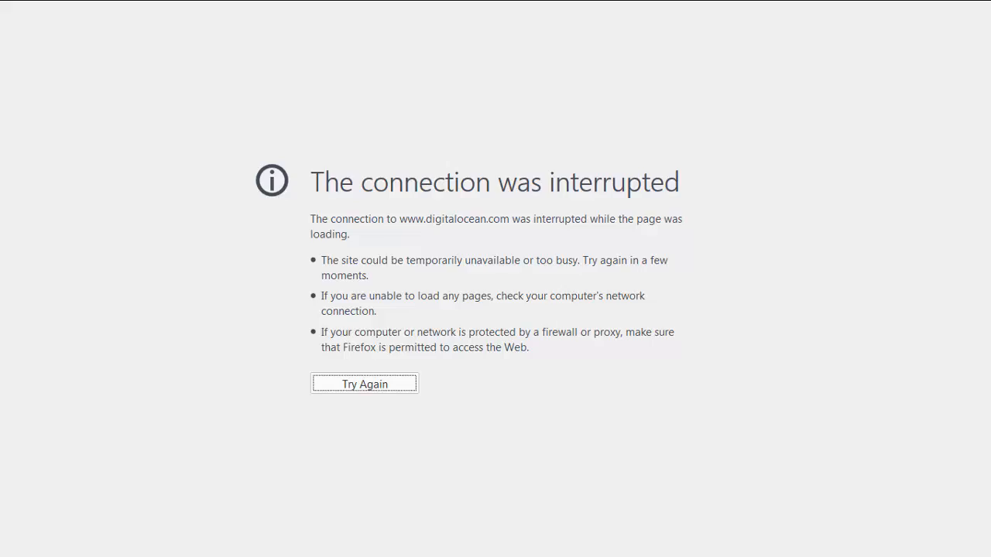
Reload cmyip.com and highlight the reported IP 111.13.109.52 located in China.
click(364, 384)
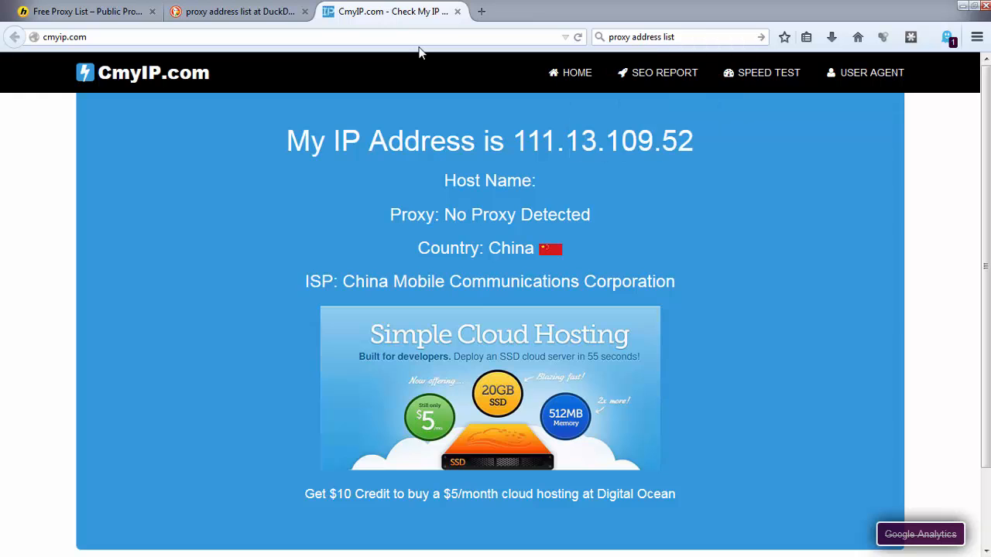
scroll(down, 3)
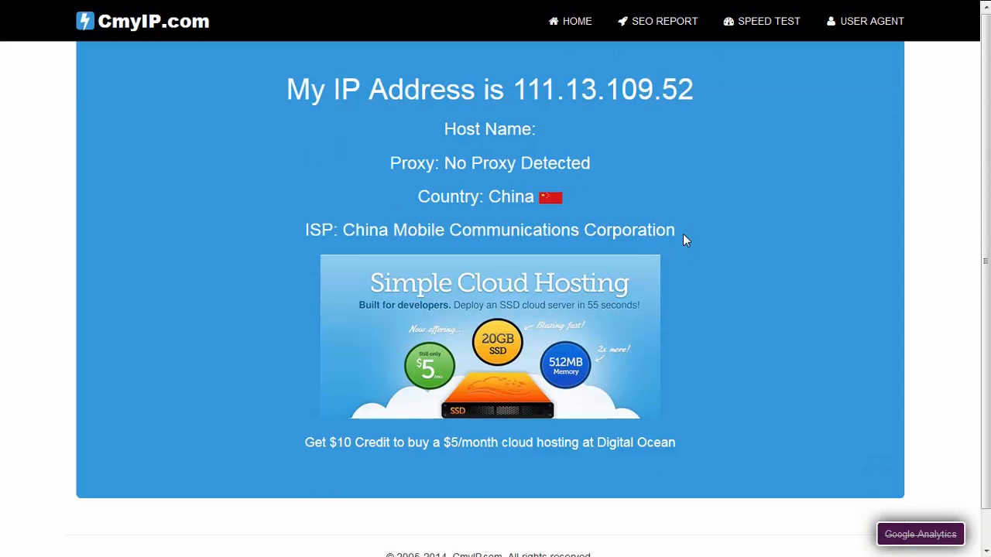
drag(684, 240, 392, 195)
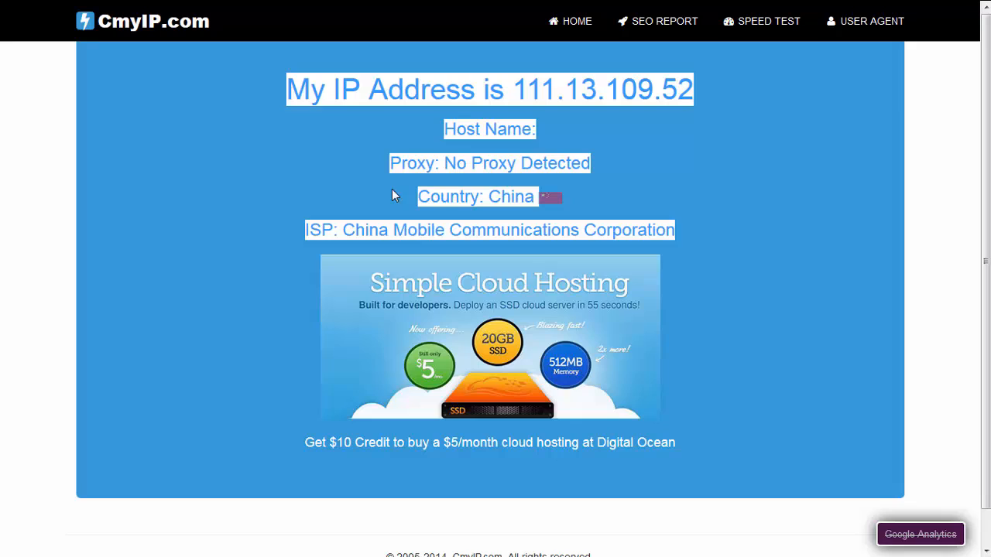
mouse_move(610, 188)
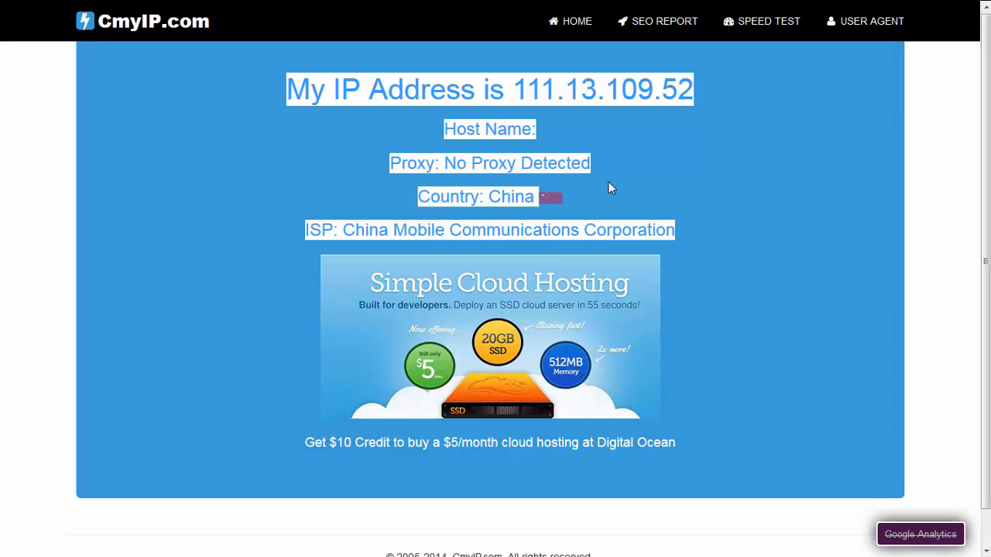
mouse_move(610, 189)
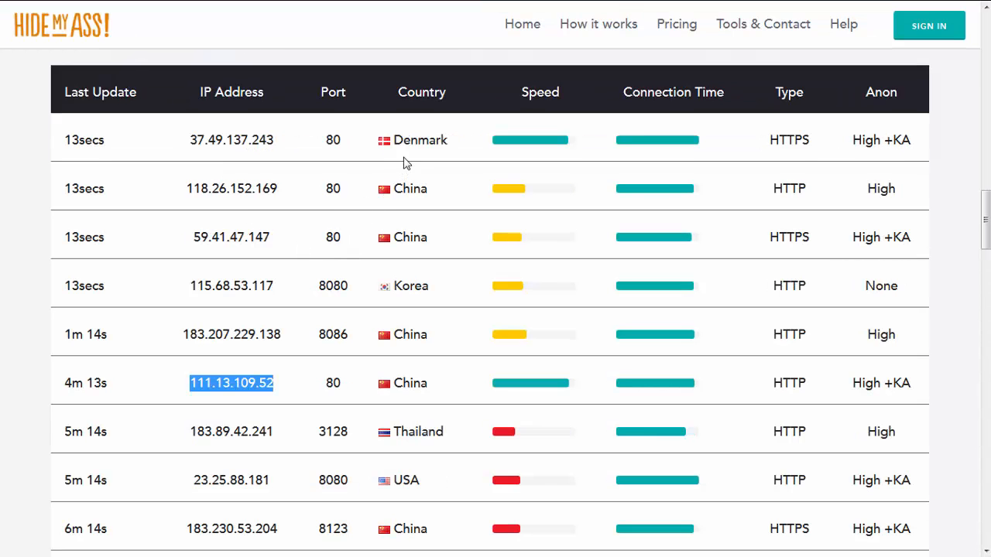
Select the USA proxy 23.25.88.181 from the list and return to the CmyIP tab.
scroll(down, 3)
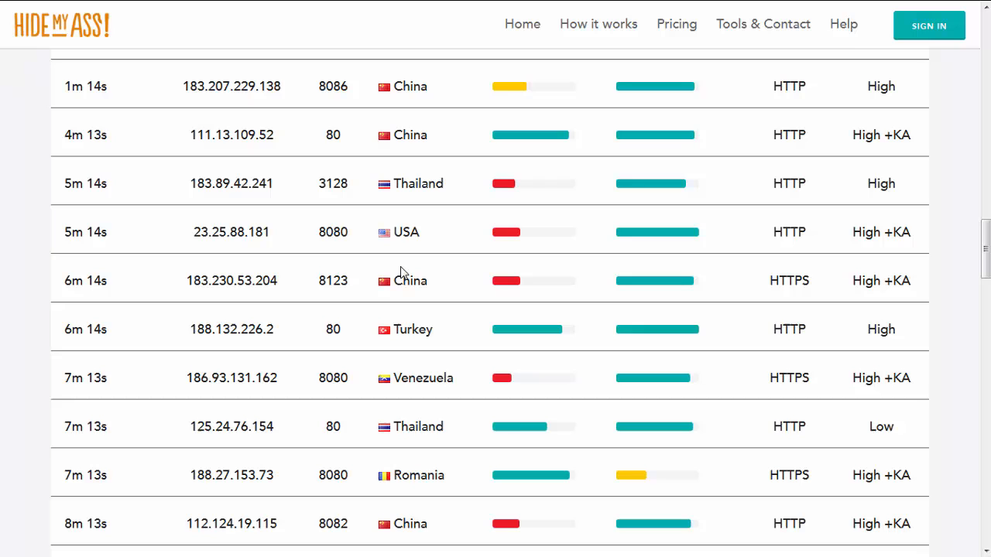
double_click(230, 233)
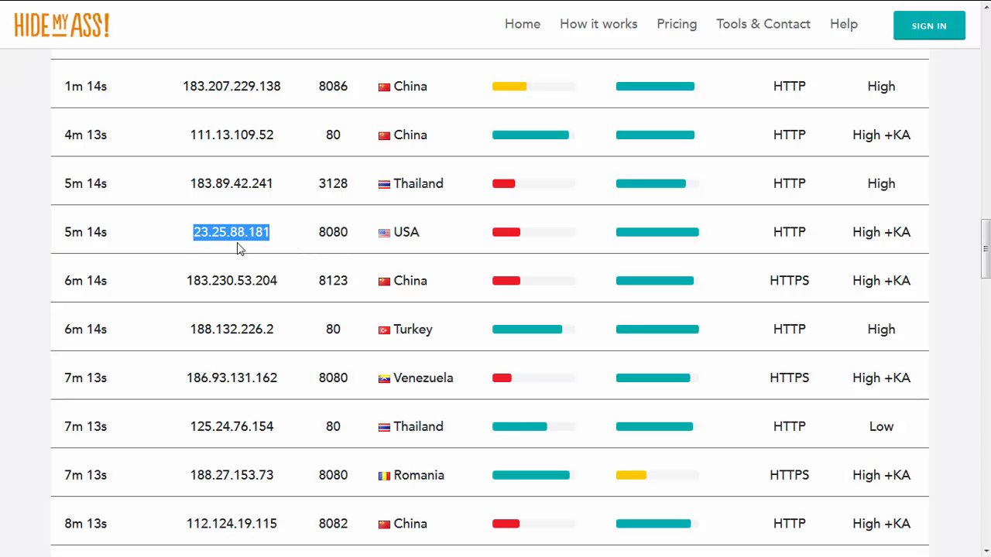
click(390, 11)
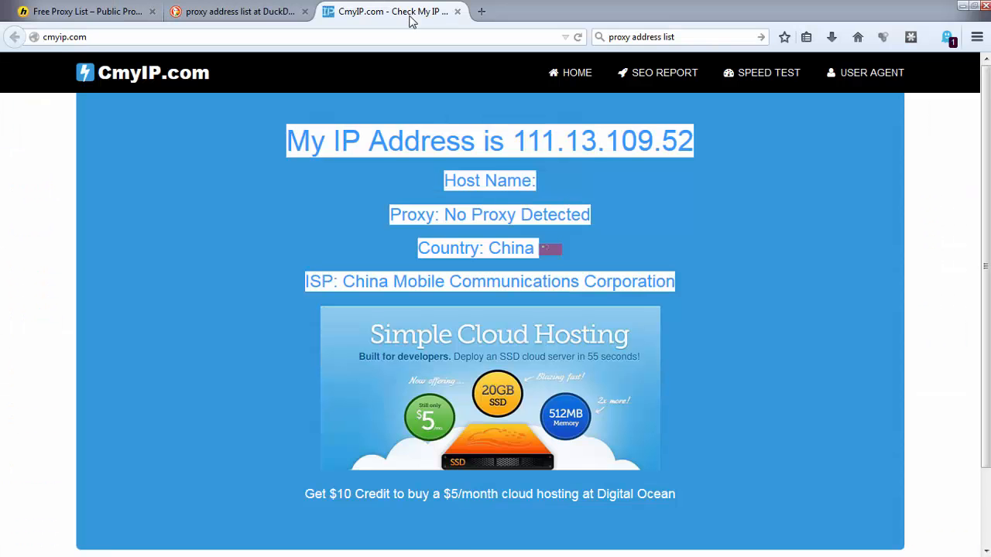
Point the manual HTTP proxy at 23.25.88.181 port 8080 and confirm the settings.
click(975, 37)
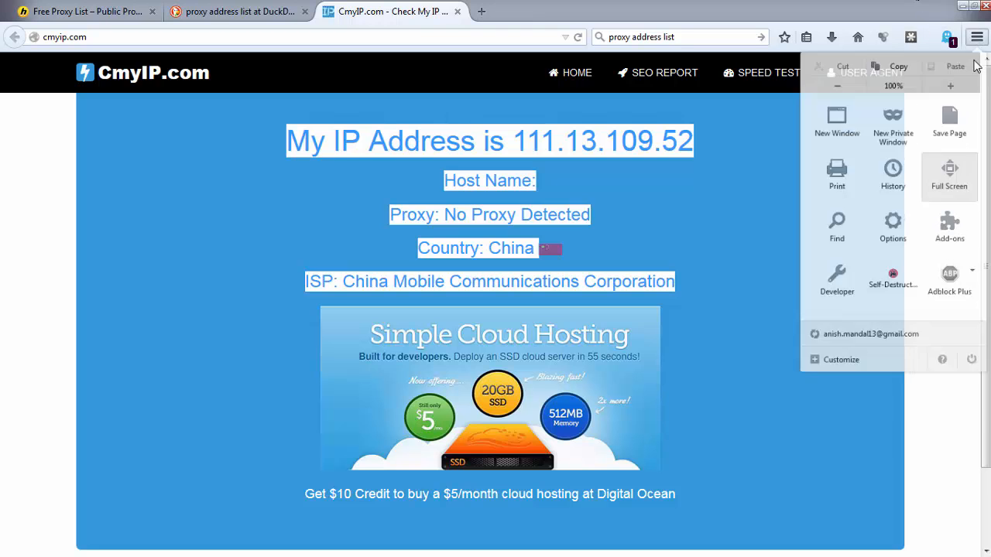
click(891, 226)
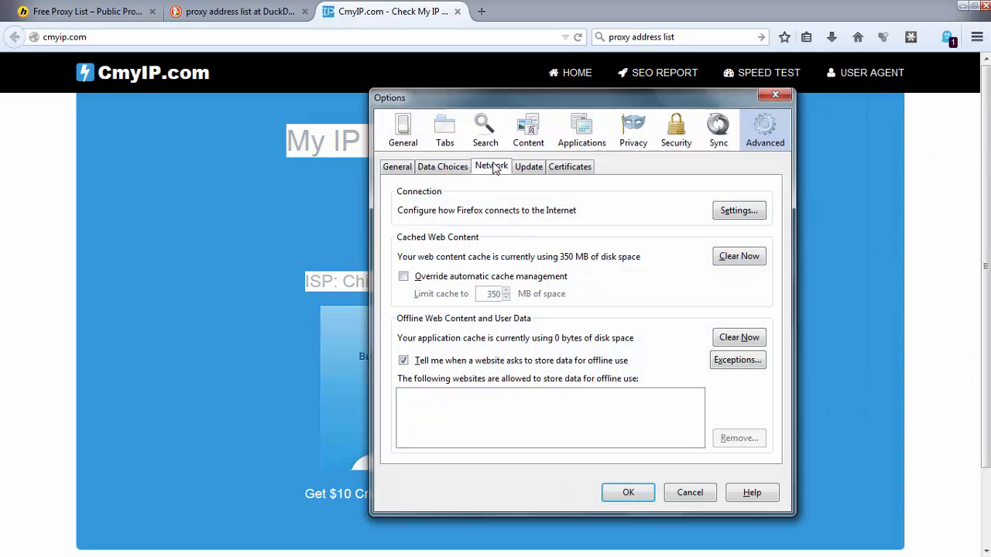
click(736, 210)
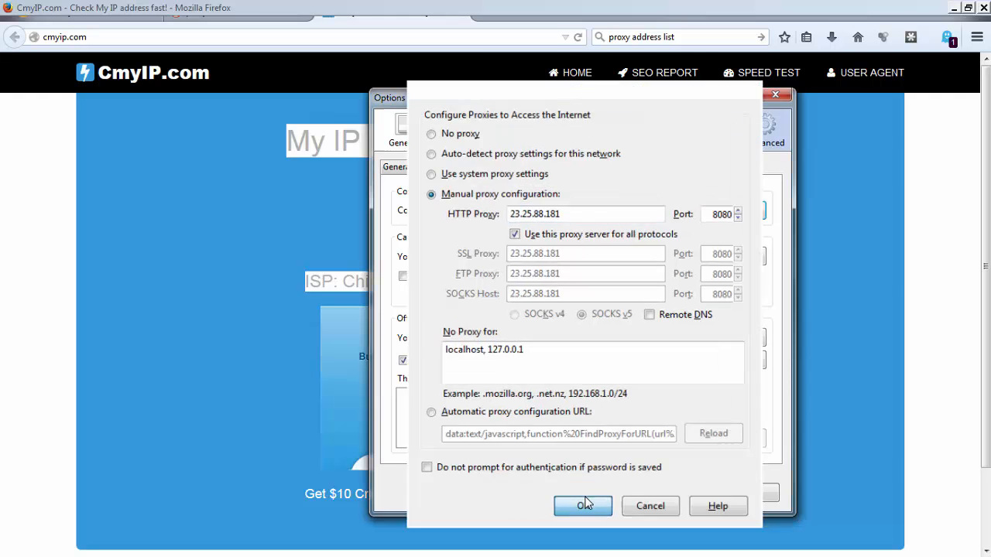
click(581, 504)
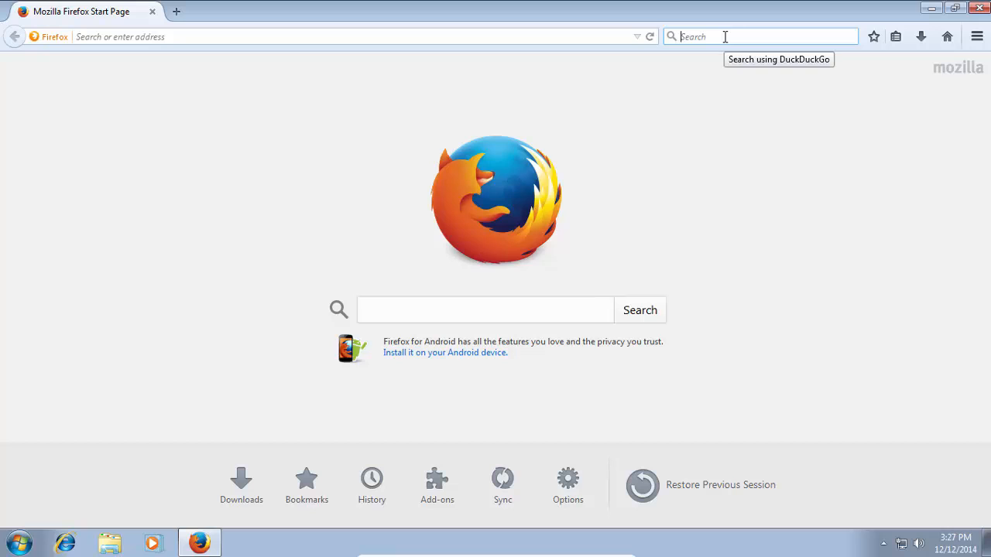
Search the web for 'freegate' and load the DIT Freegate product page.
text(freegate)
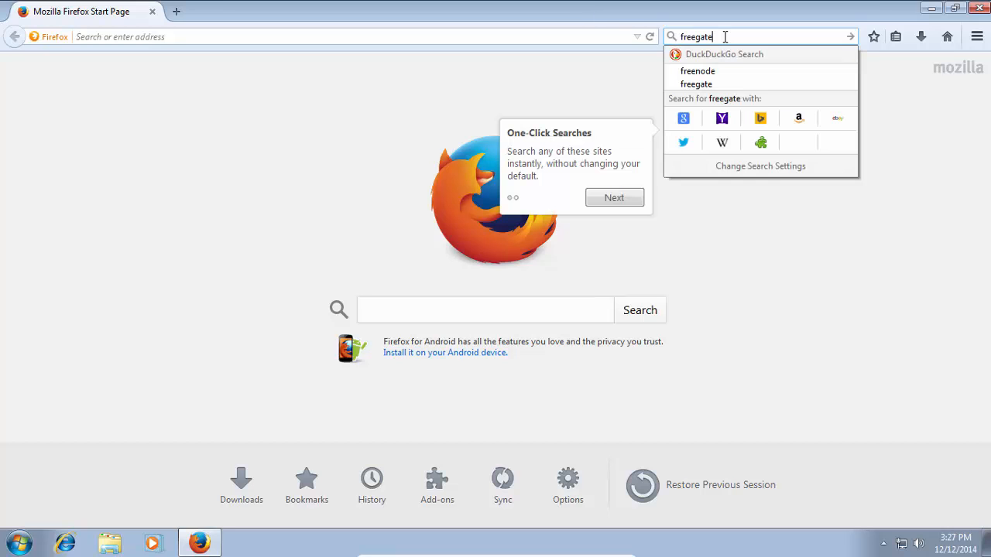
click(724, 55)
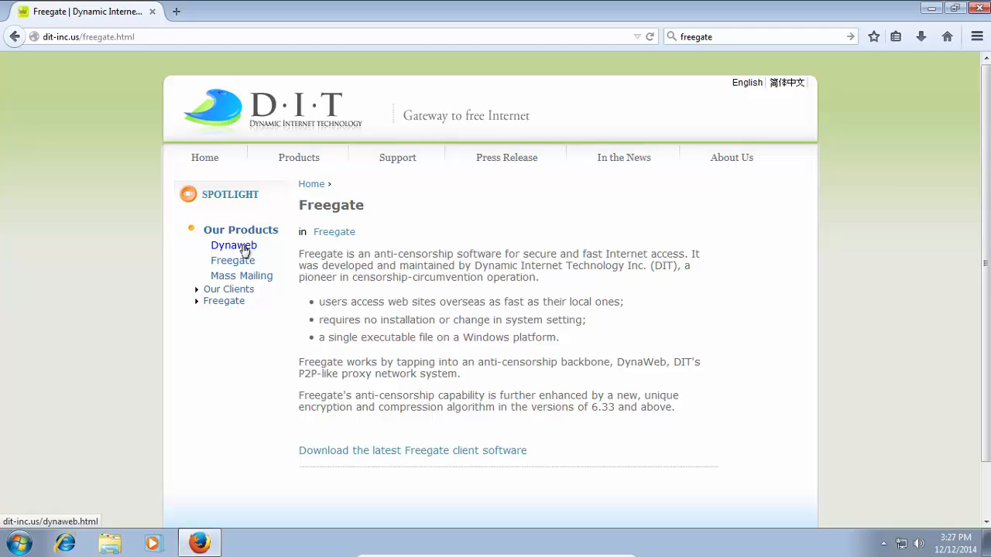
mouse_move(242, 247)
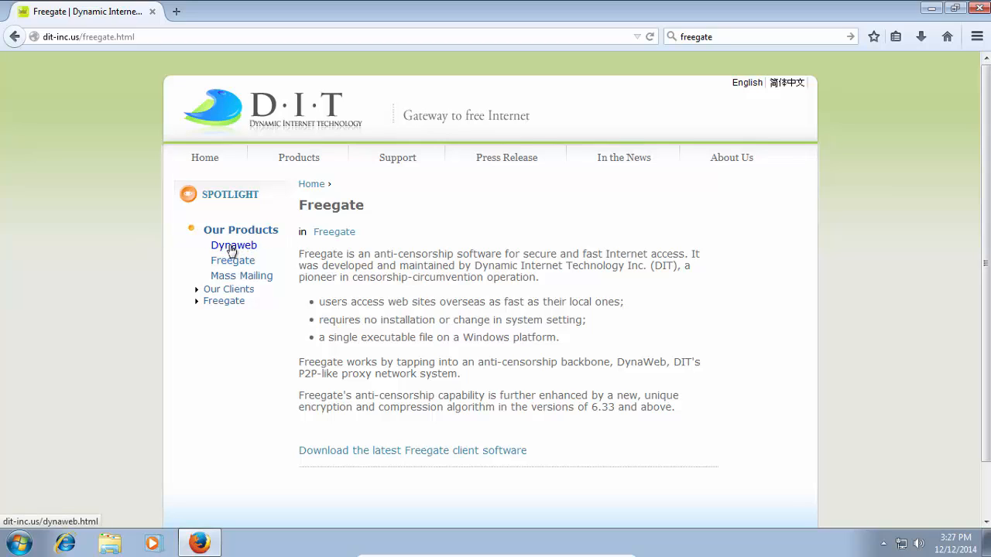
mouse_move(233, 260)
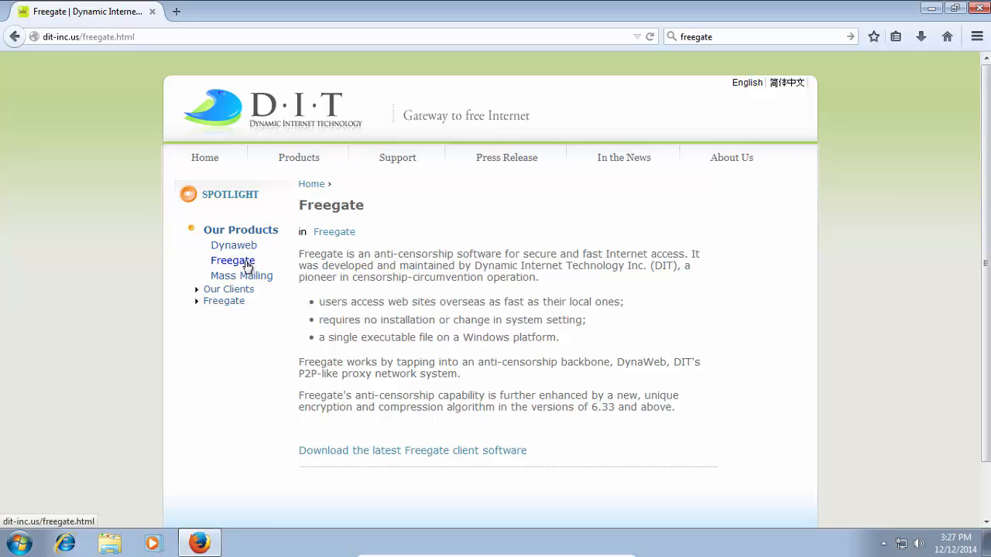
click(232, 260)
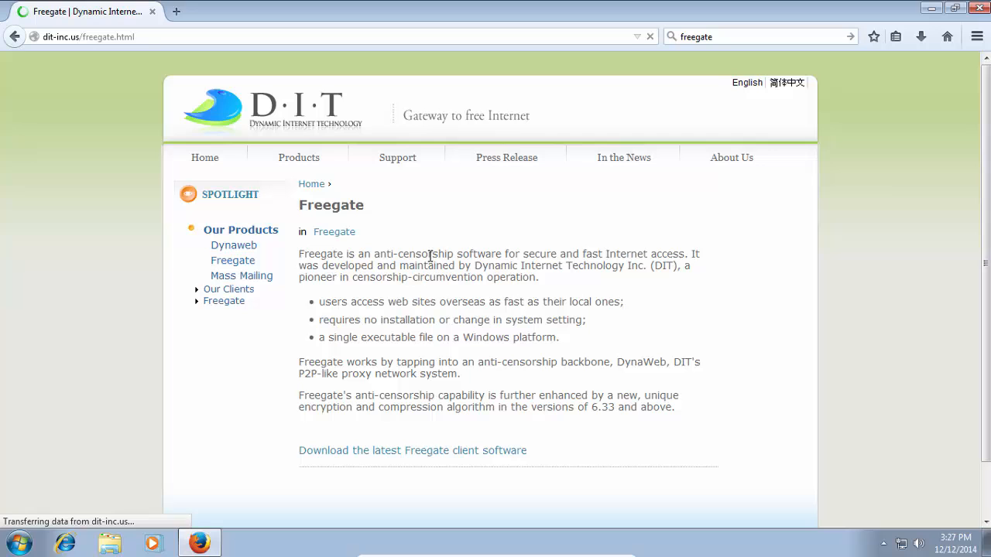
Follow the latest-client link to the Dynaweb download page and download the Freegate executable.
click(412, 450)
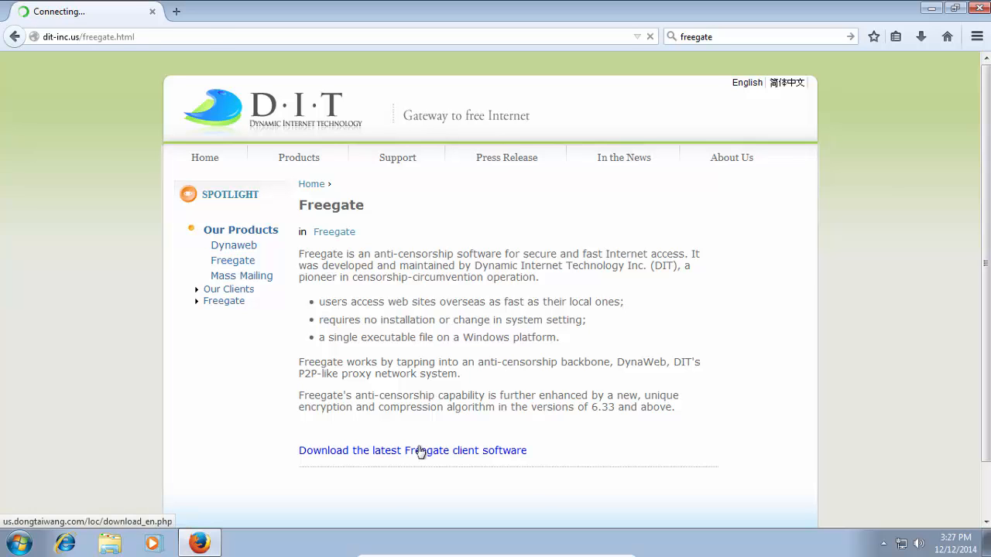
click(412, 450)
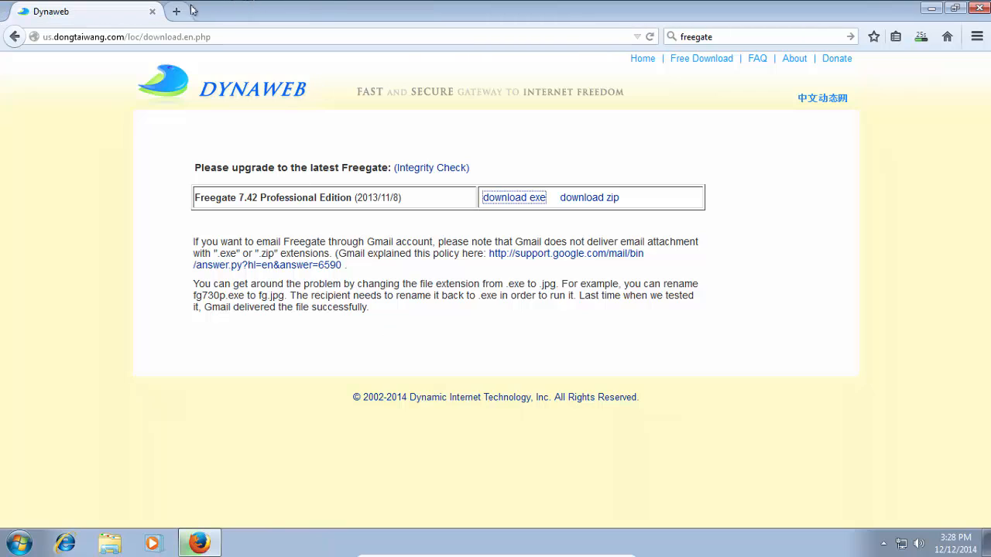
click(176, 11)
text(ultrasurf)
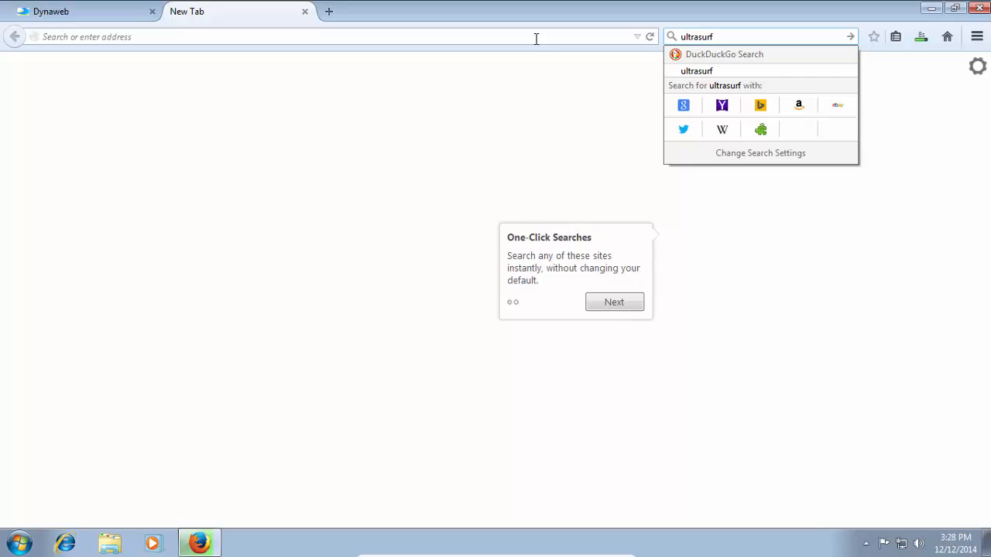
Search the web for 'ultrasurf' in a new tab.
click(696, 71)
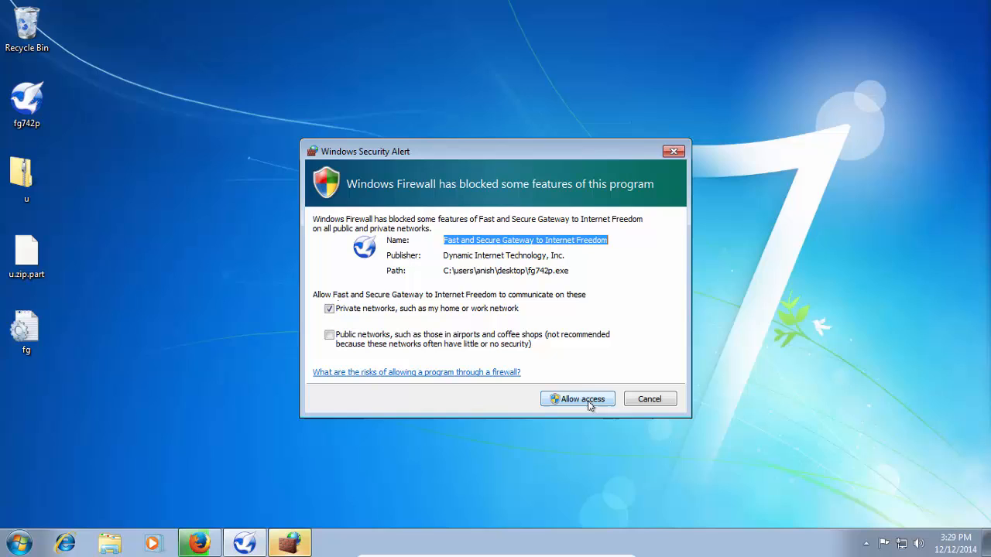
Allow Freegate through Windows Firewall on both private and public networks.
click(328, 334)
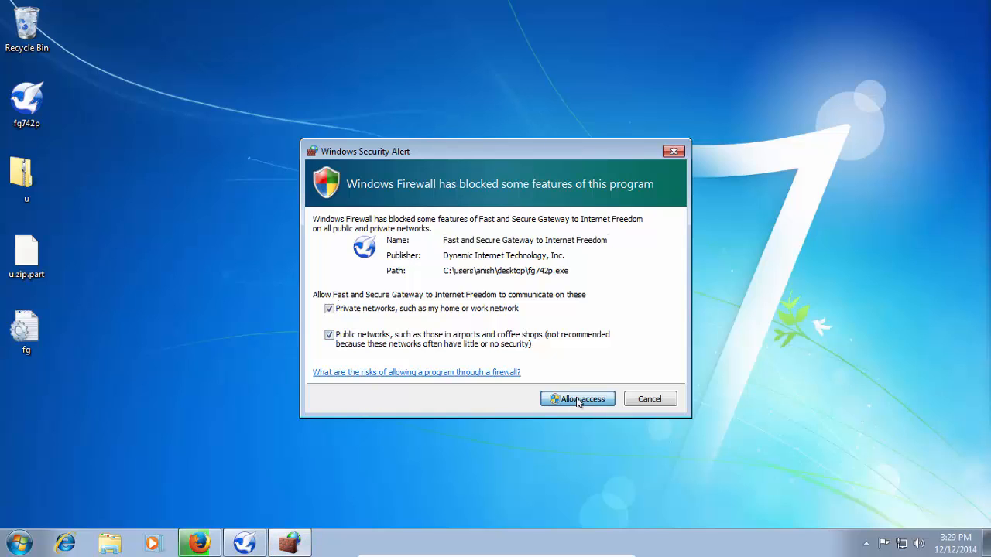
click(575, 399)
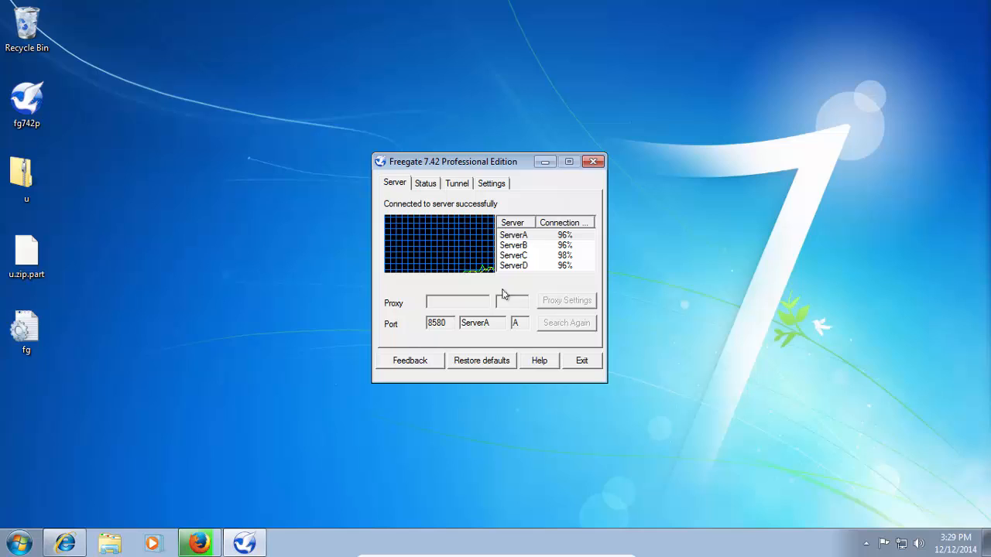
mouse_move(492, 309)
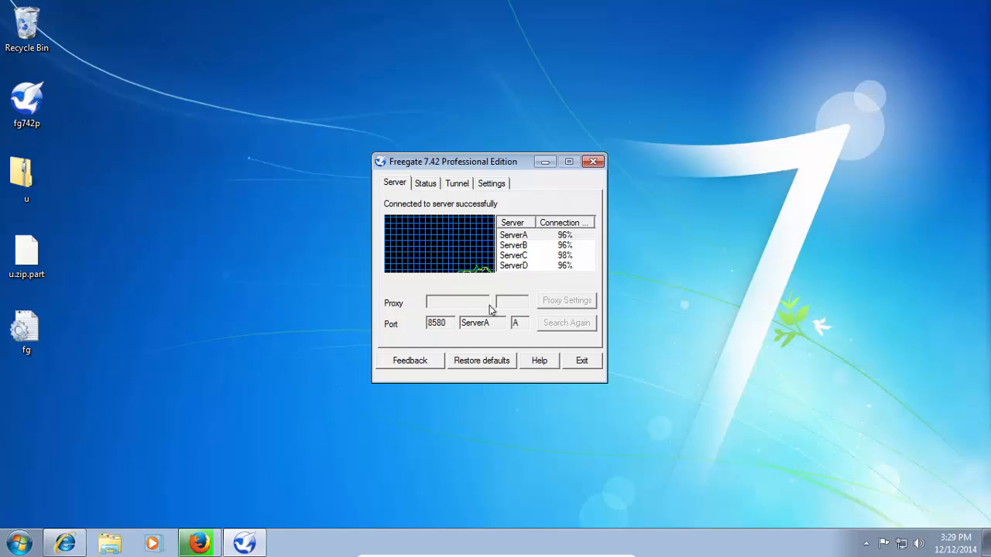
mouse_move(369, 359)
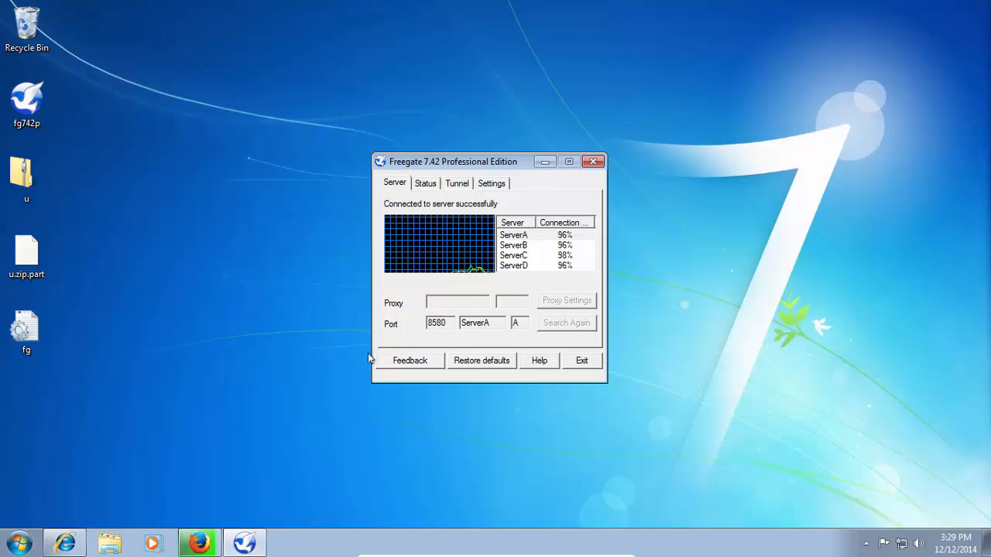
mouse_move(473, 278)
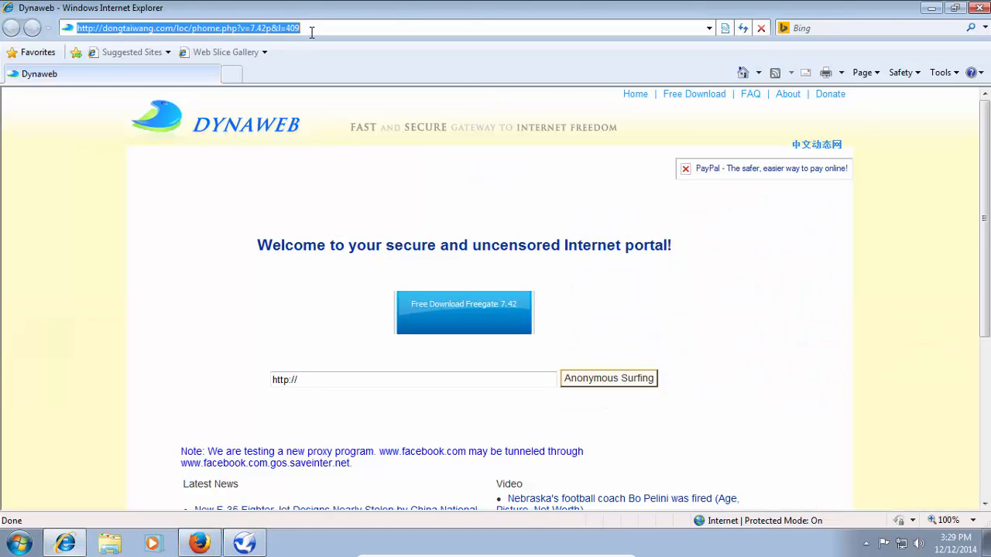
Load cmyip.com in Internet Explorer through Freegate and check the Freegate window.
text(cmyi)
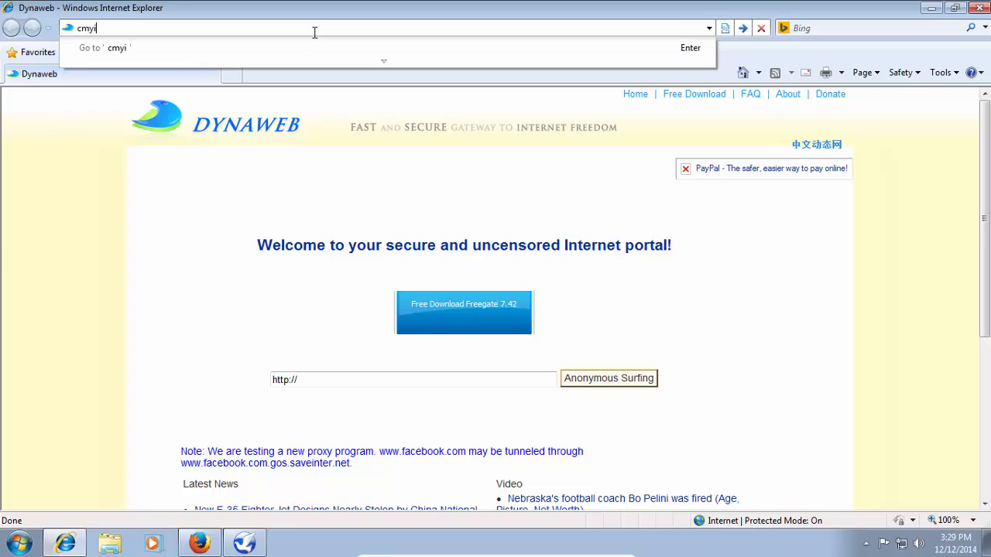
key(Return)
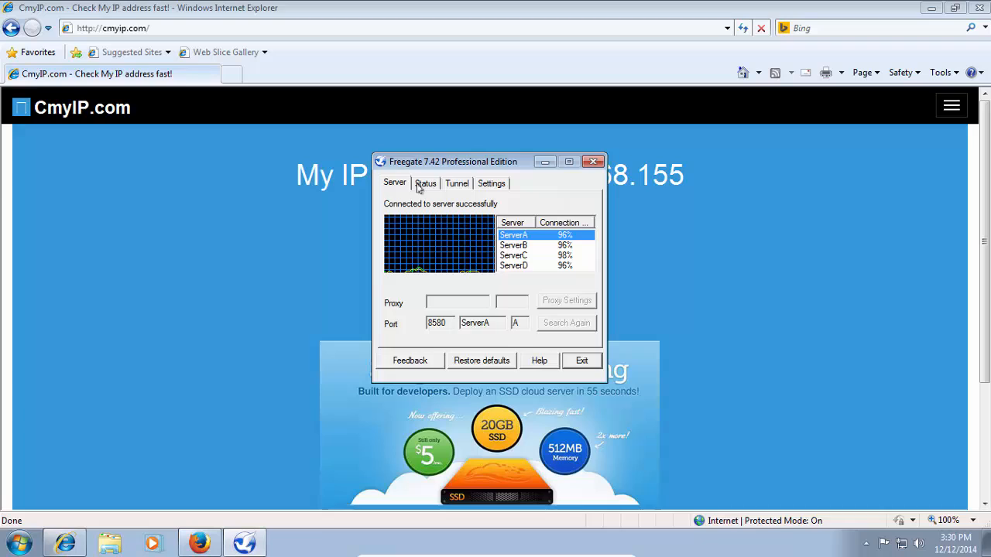
click(424, 182)
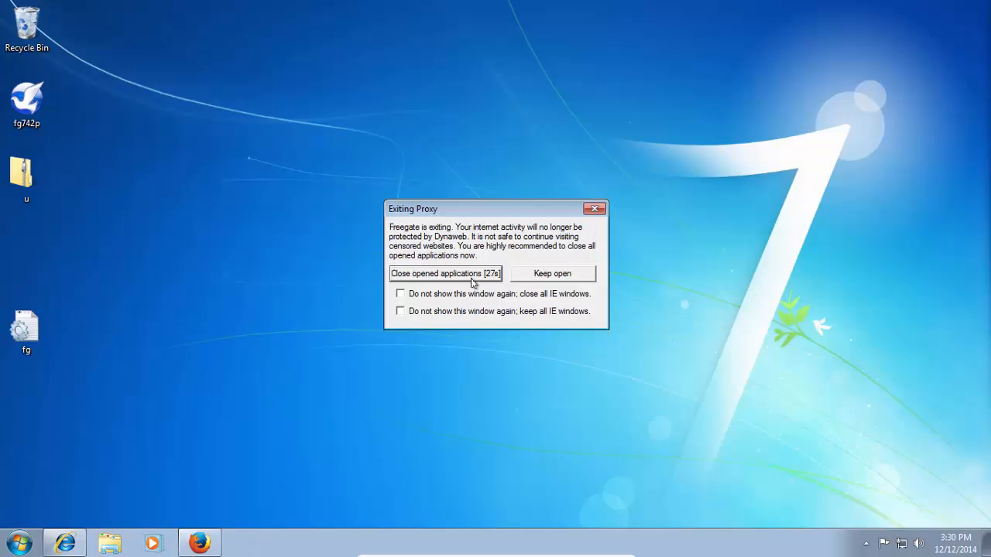
Quit Freegate closing its browser windows, then open the 'u' zip archive from the desktop.
click(445, 273)
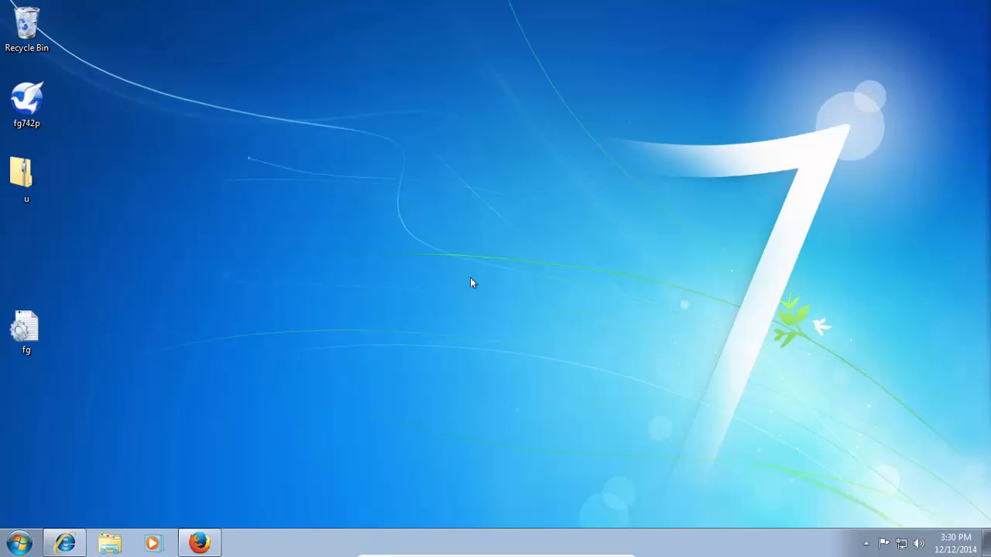
click(26, 173)
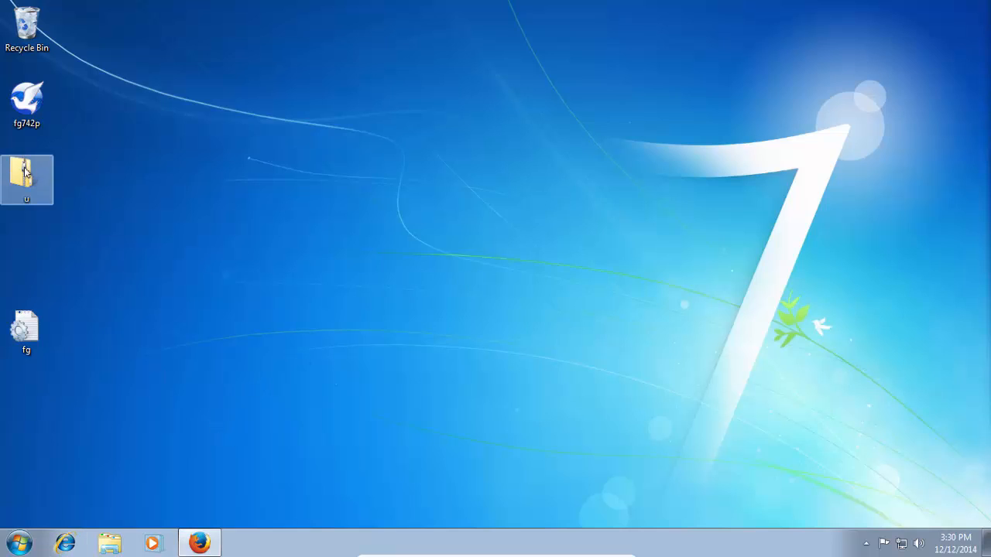
double_click(26, 179)
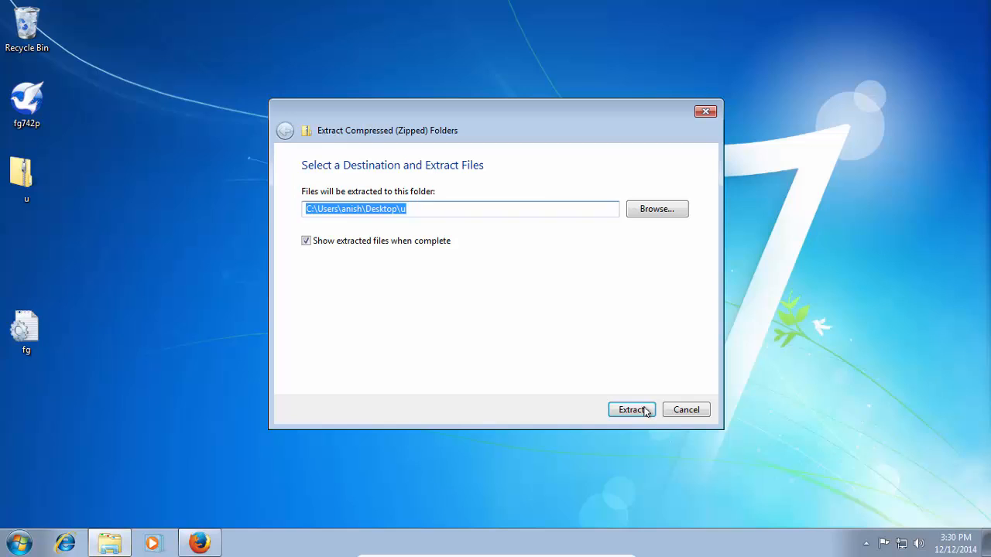
Extract the archive into a desktop 'u' folder showing the u1404 application.
click(632, 408)
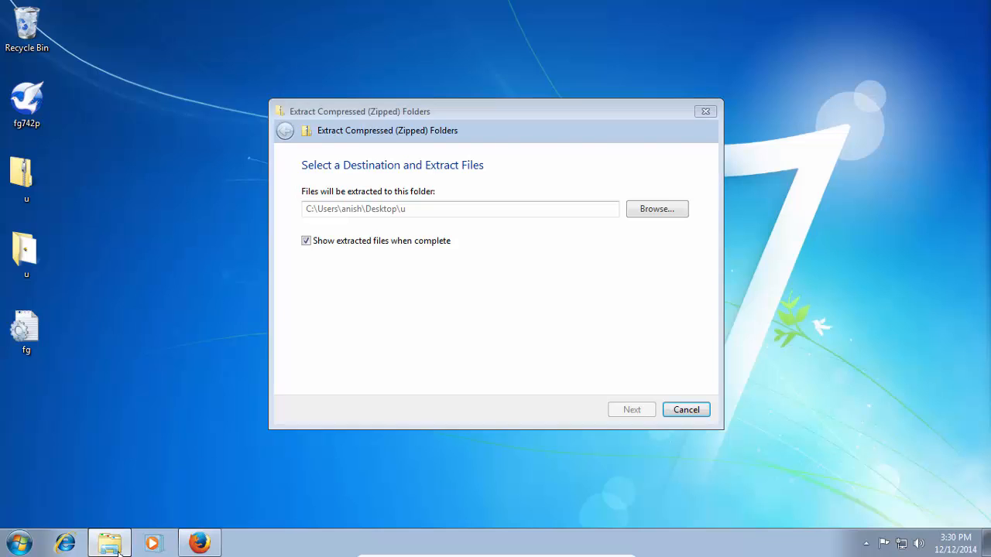
click(631, 409)
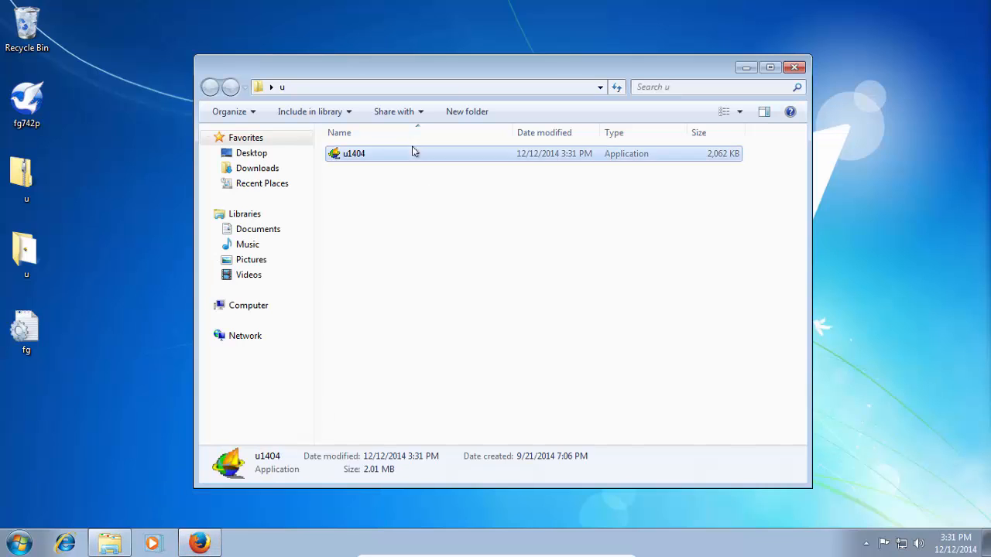
click(353, 154)
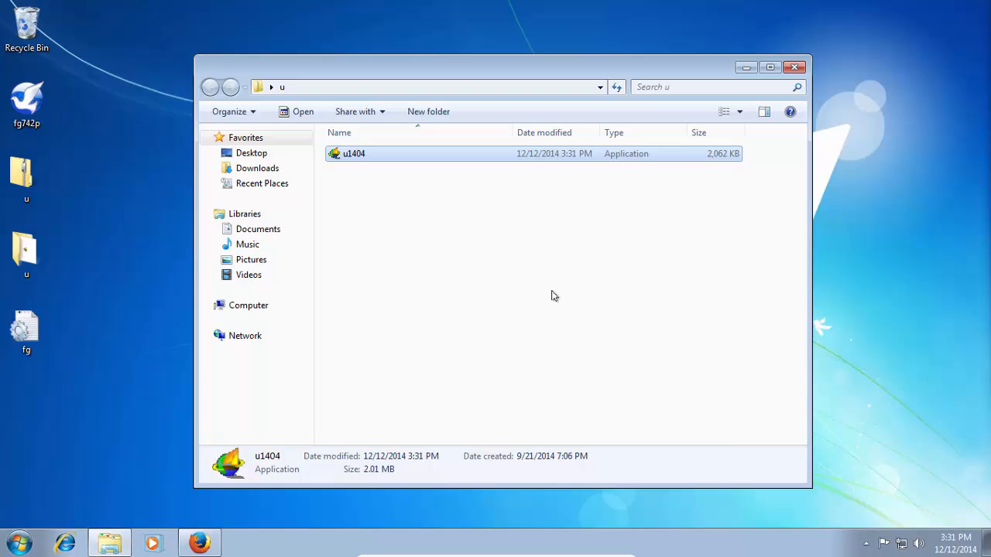
double_click(353, 153)
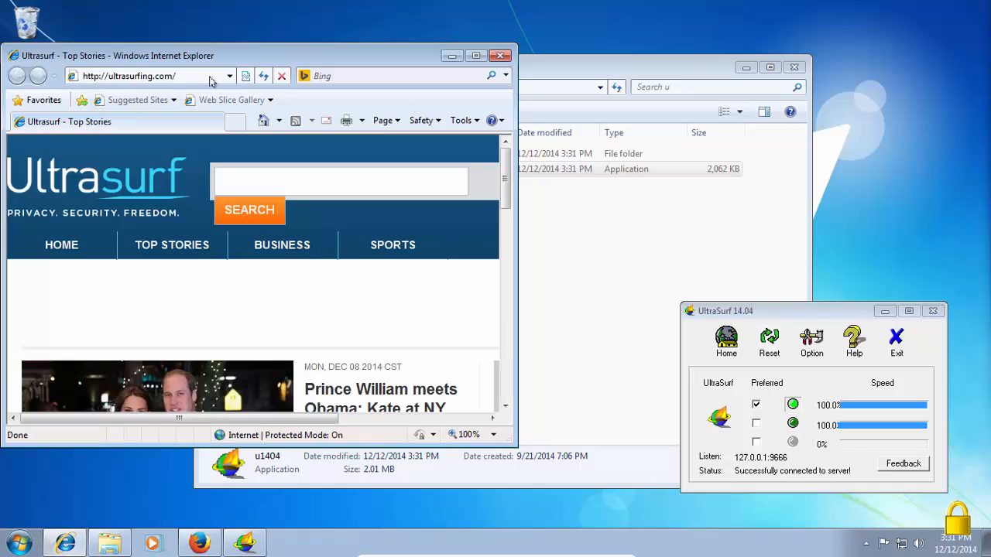
click(147, 74)
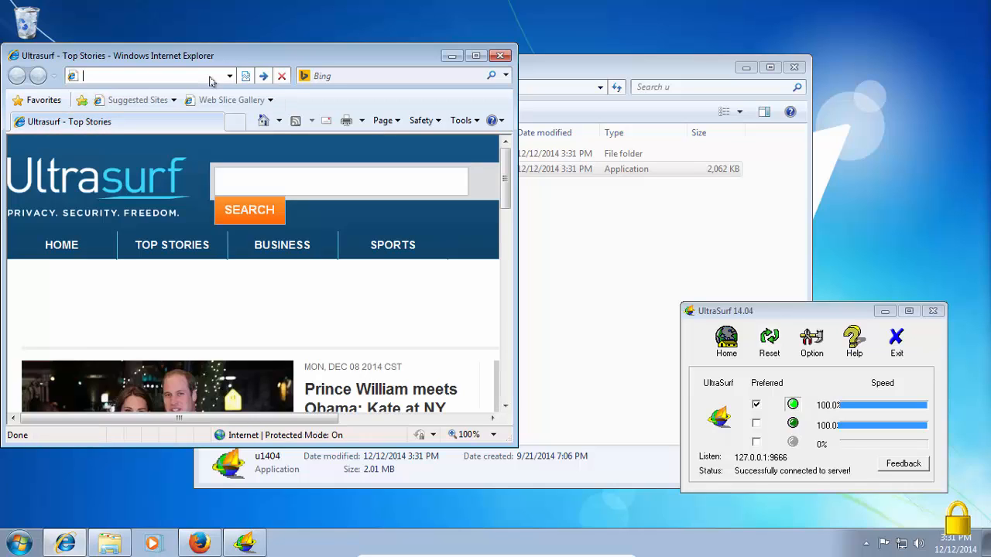
text(cmy)
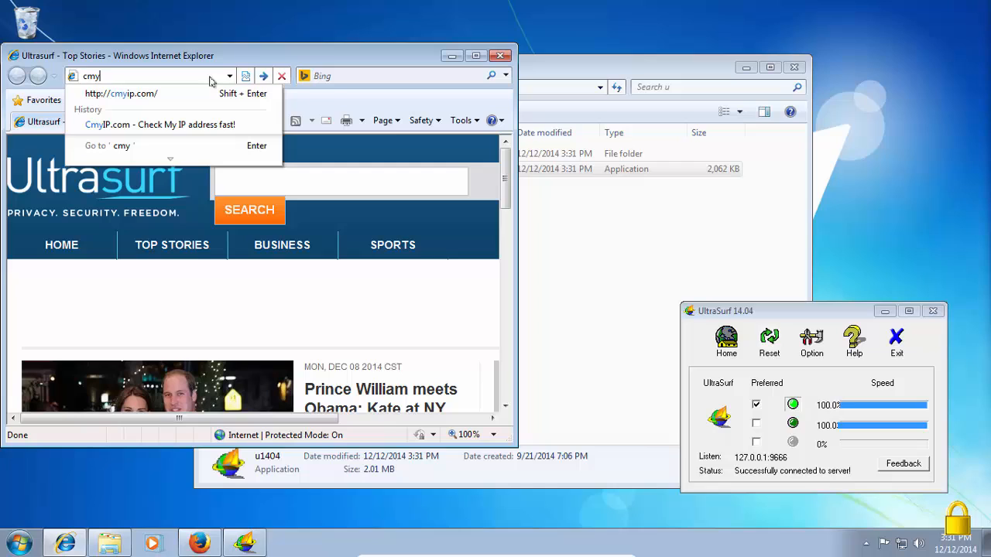
click(120, 95)
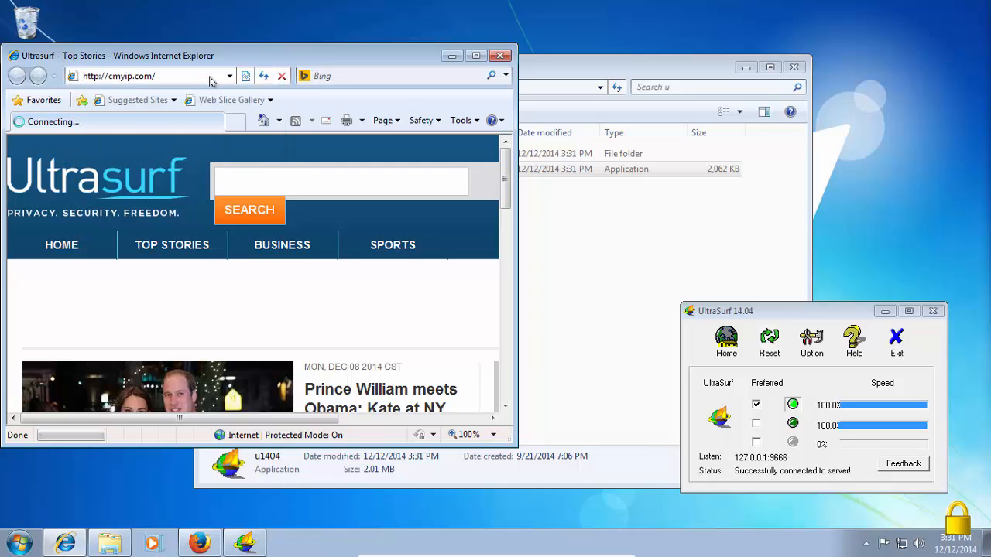